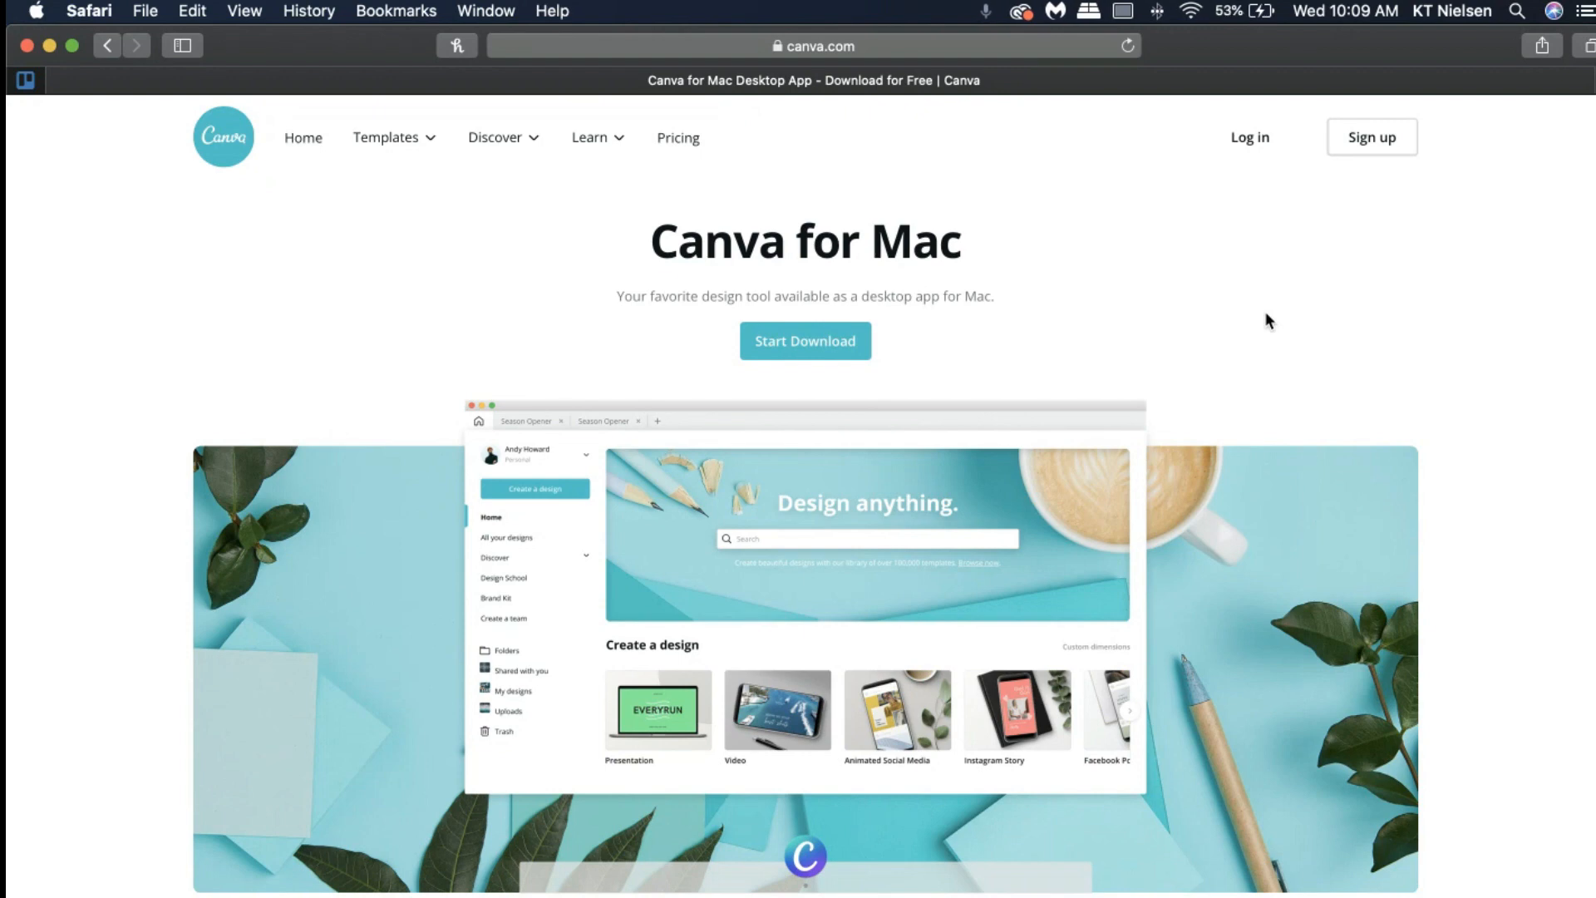
mouse_move(1158, 300)
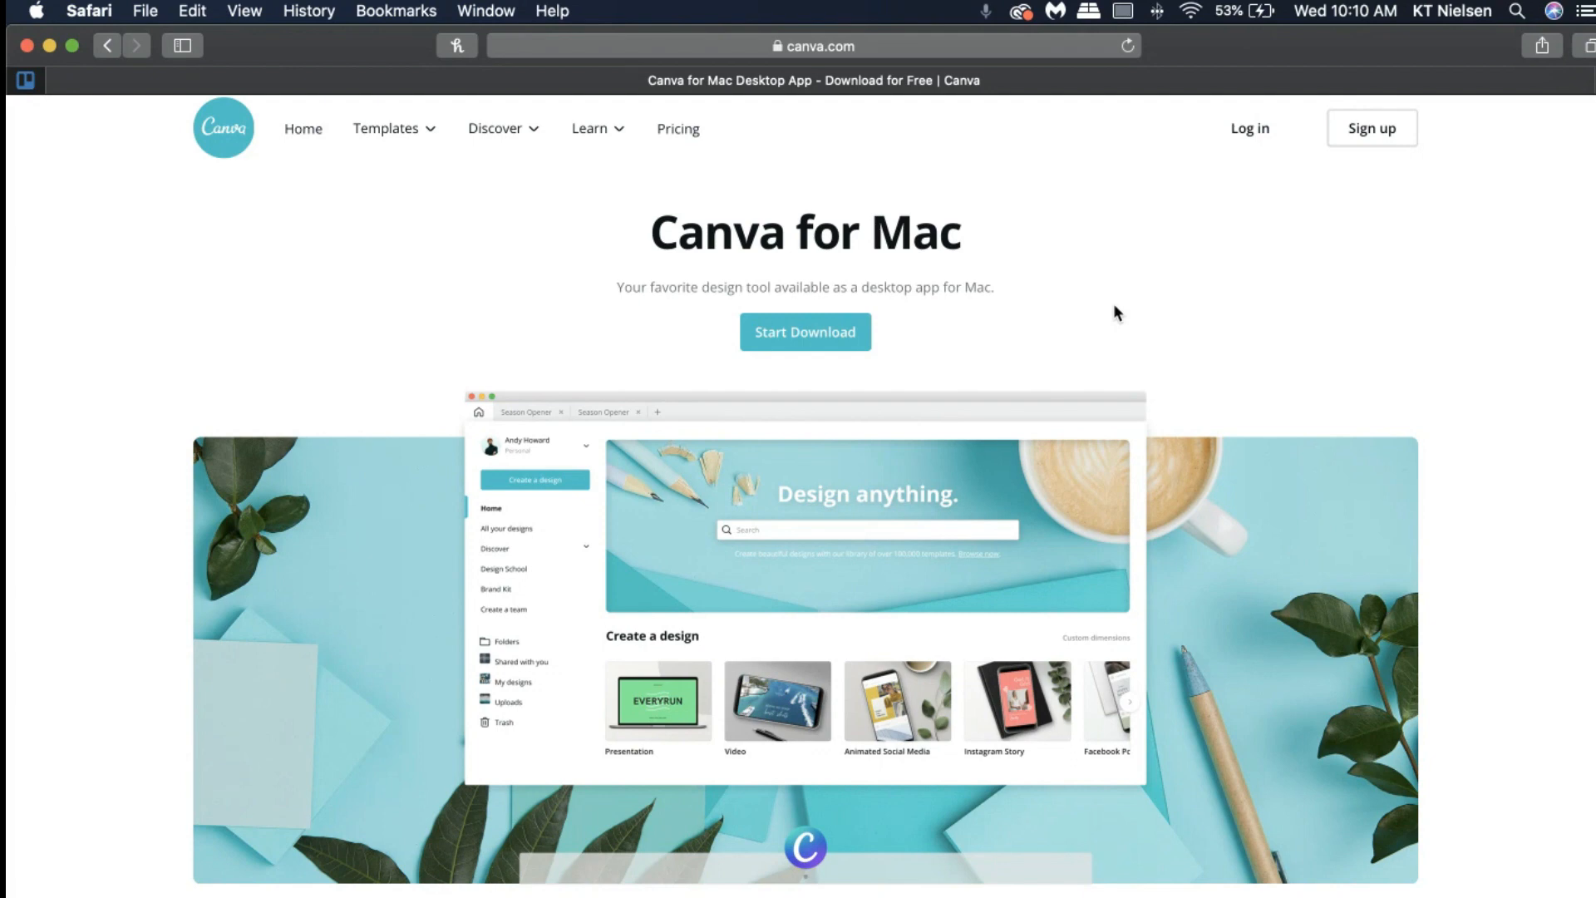
mouse_move(893, 361)
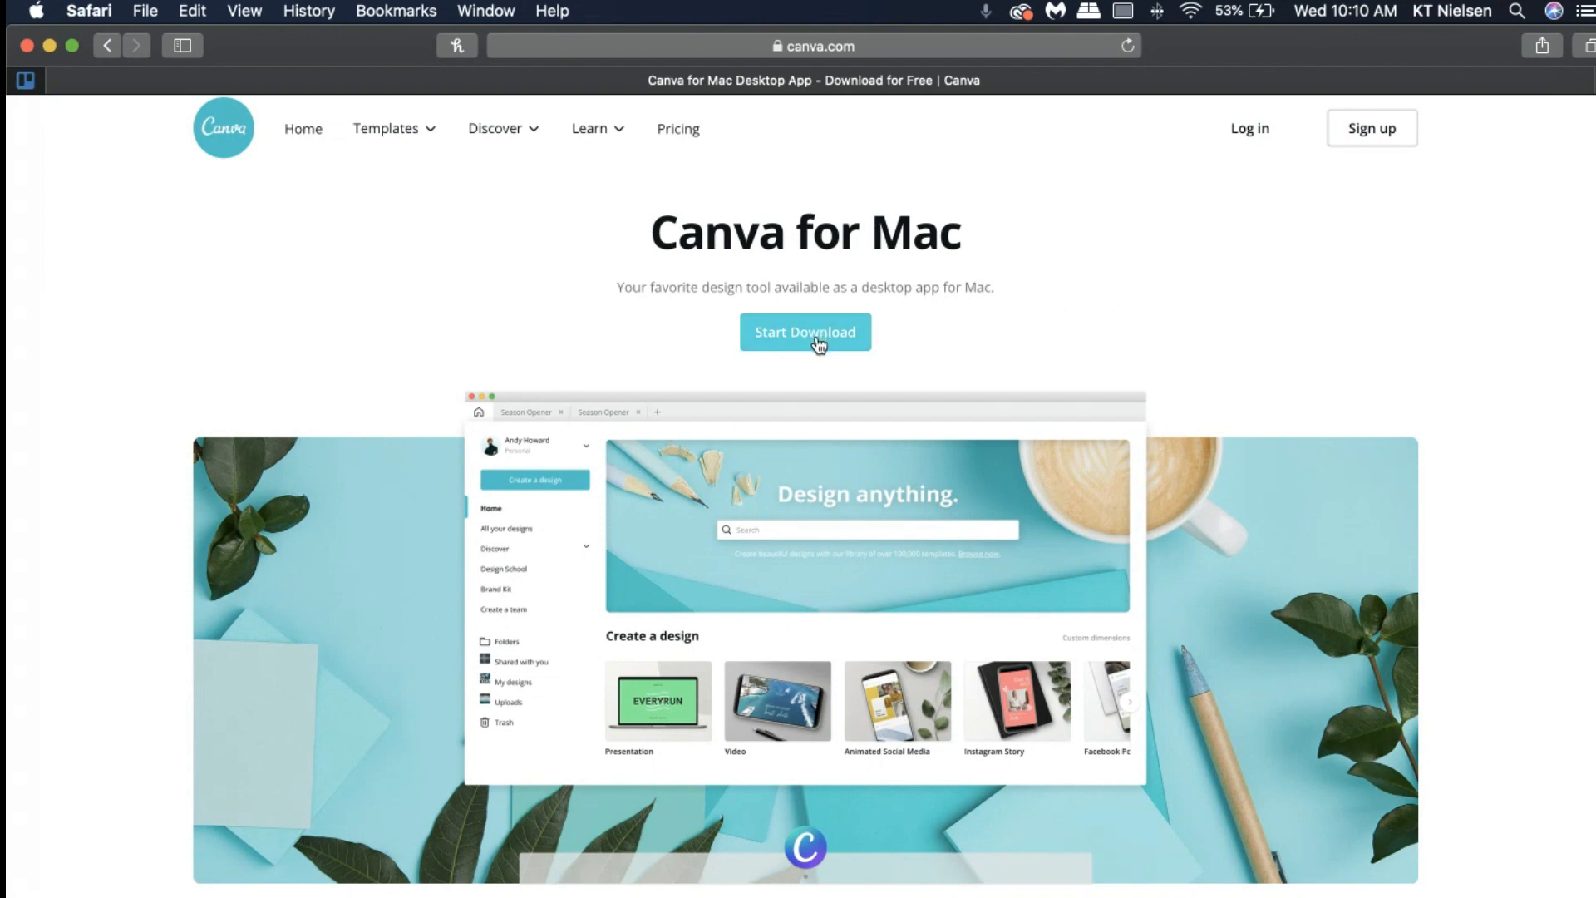
Step: Start the Canva for Mac download and view the thank-you page's installation steps
click(803, 332)
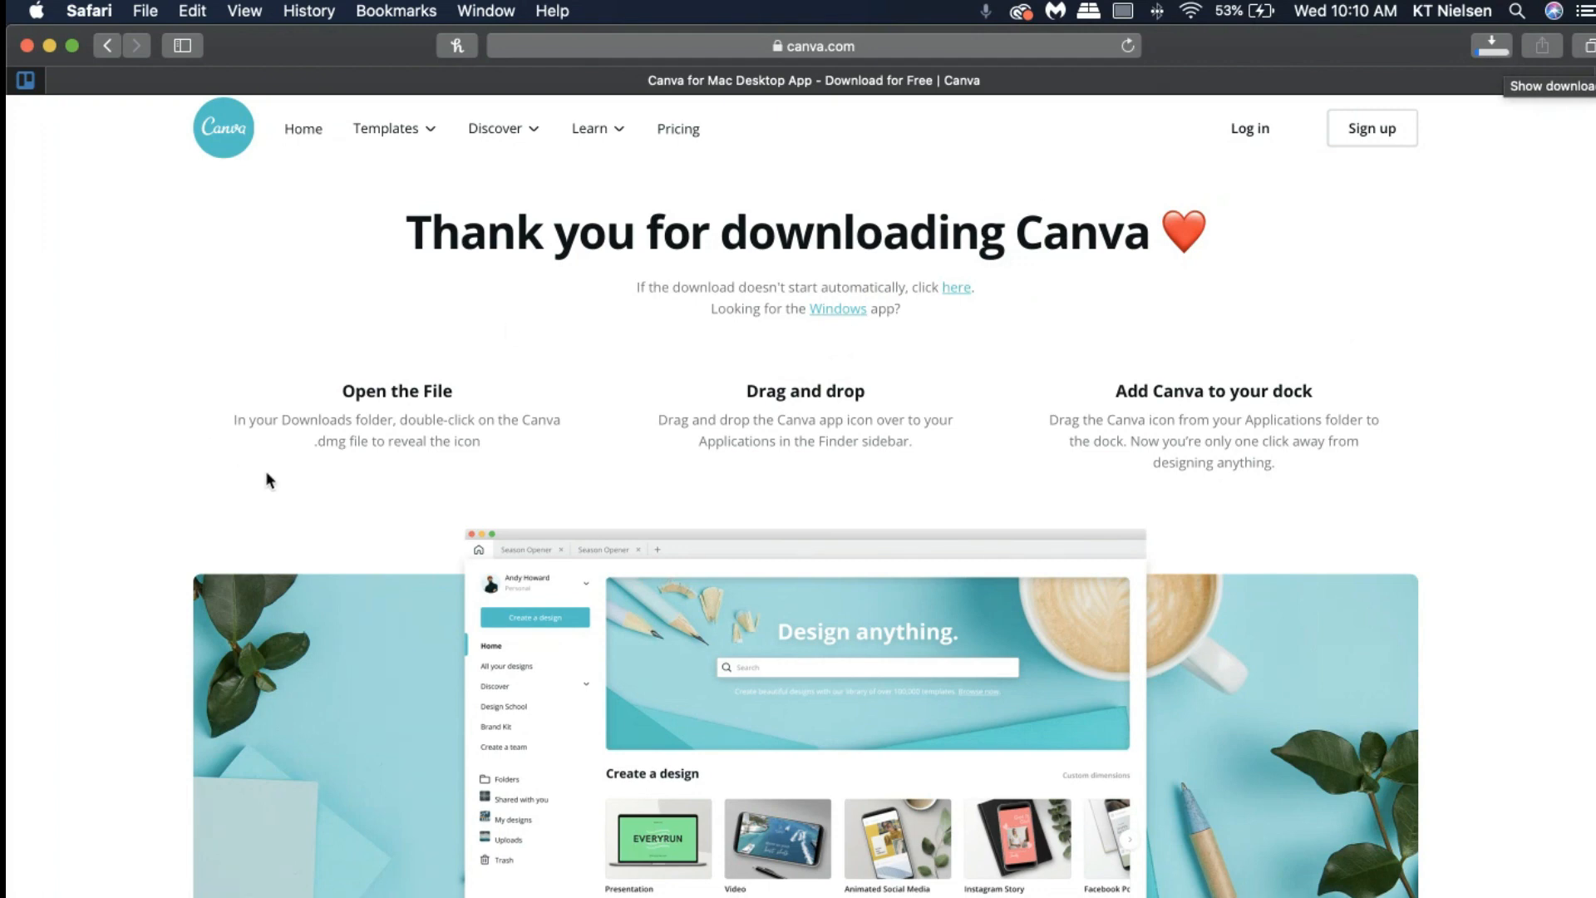
mouse_move(1449, 453)
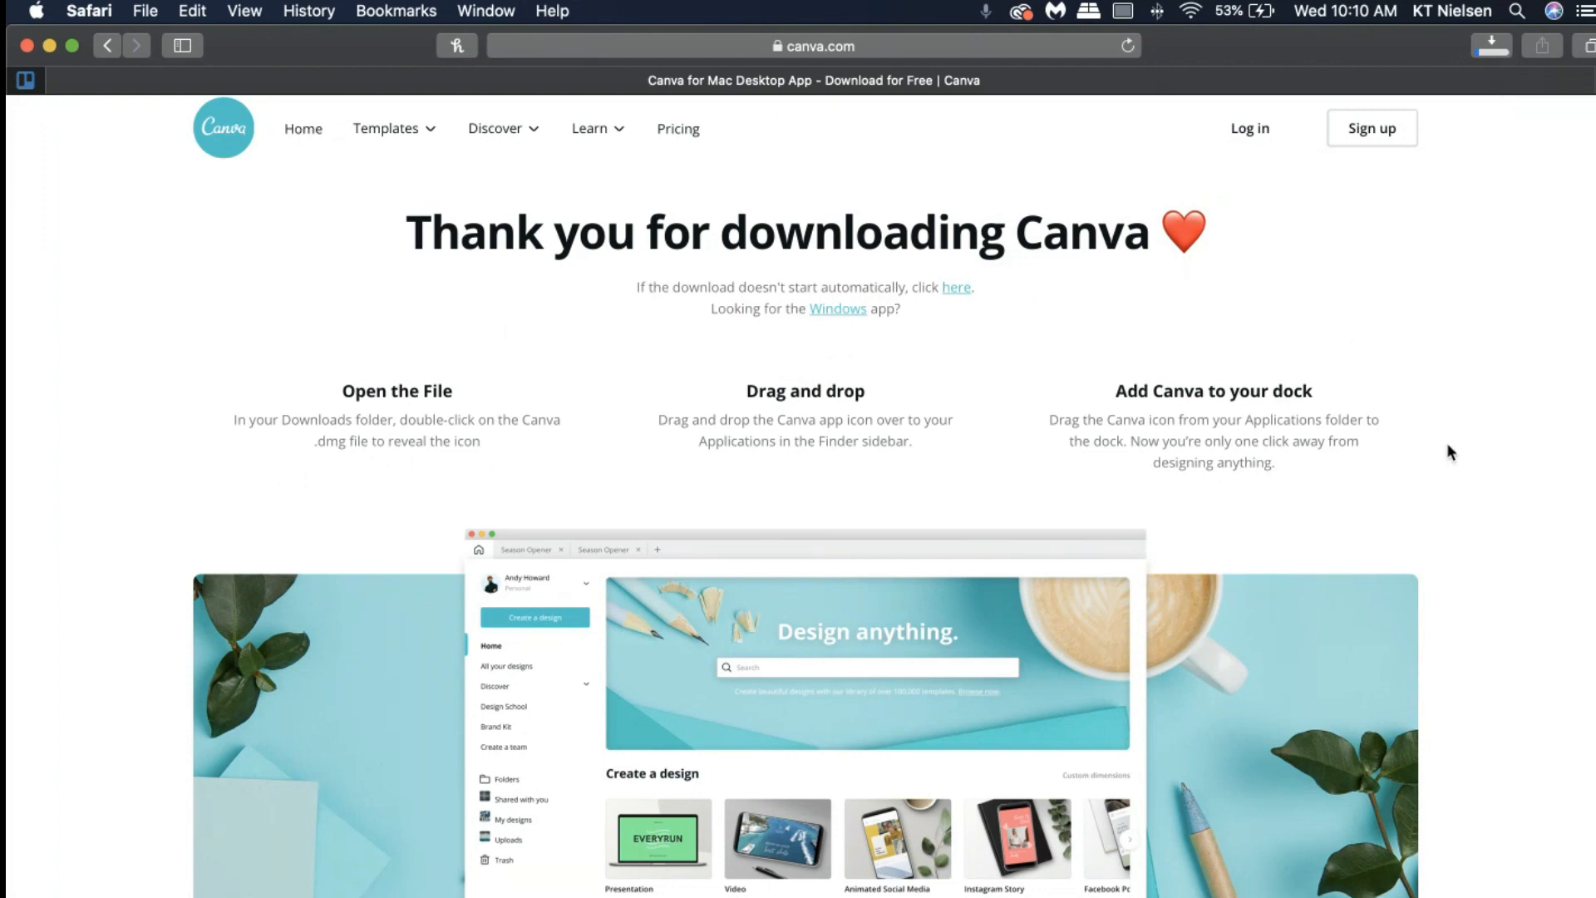
mouse_move(1015, 476)
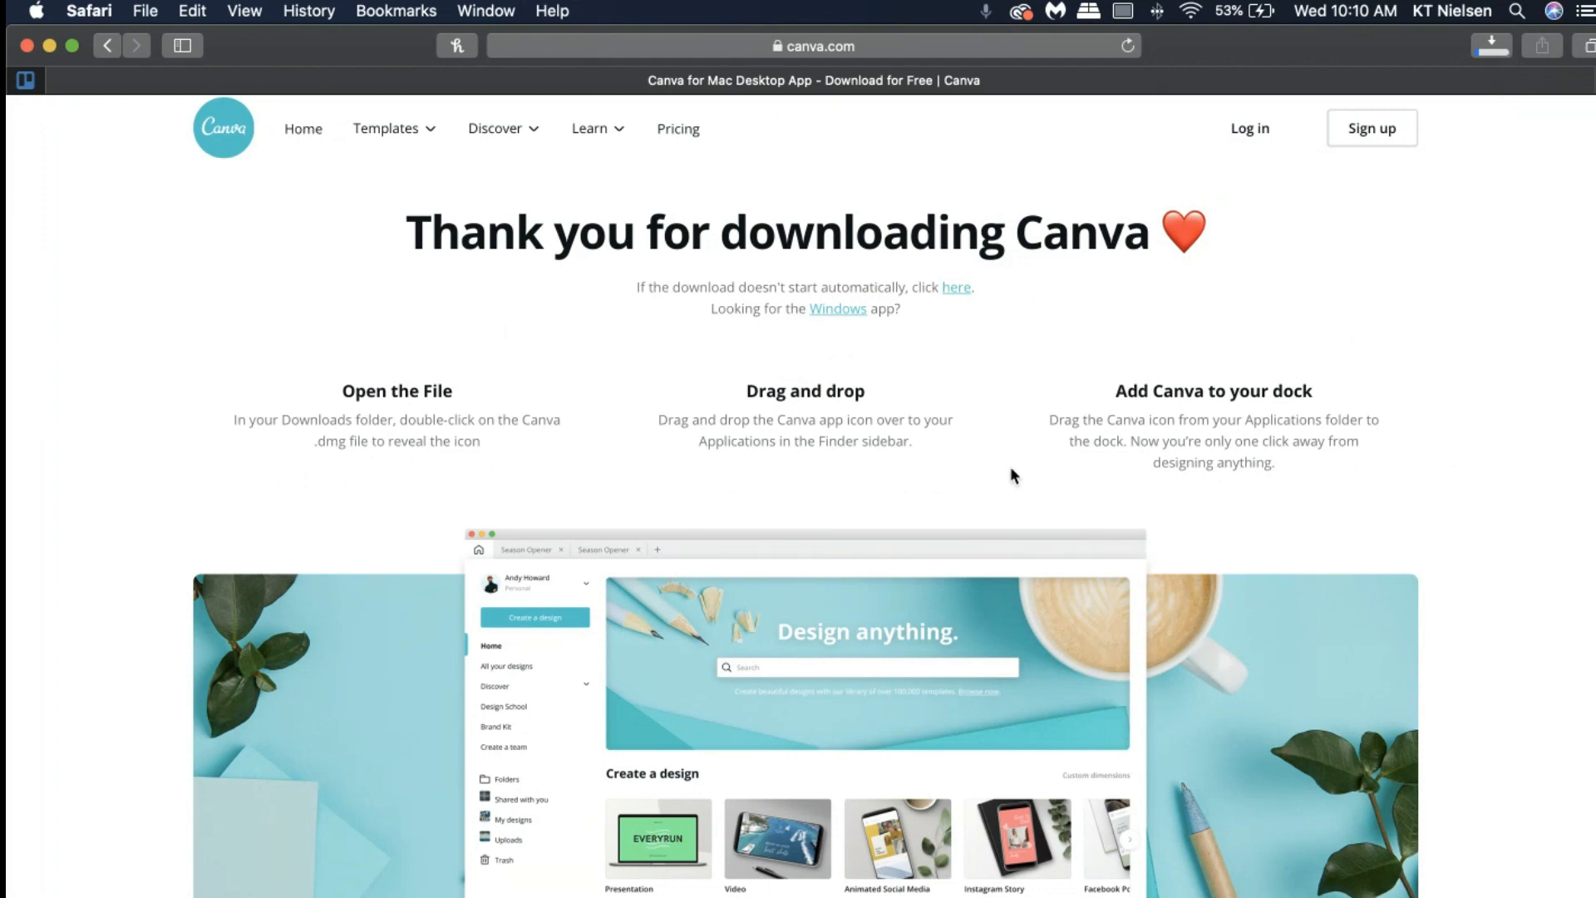
mouse_move(513, 398)
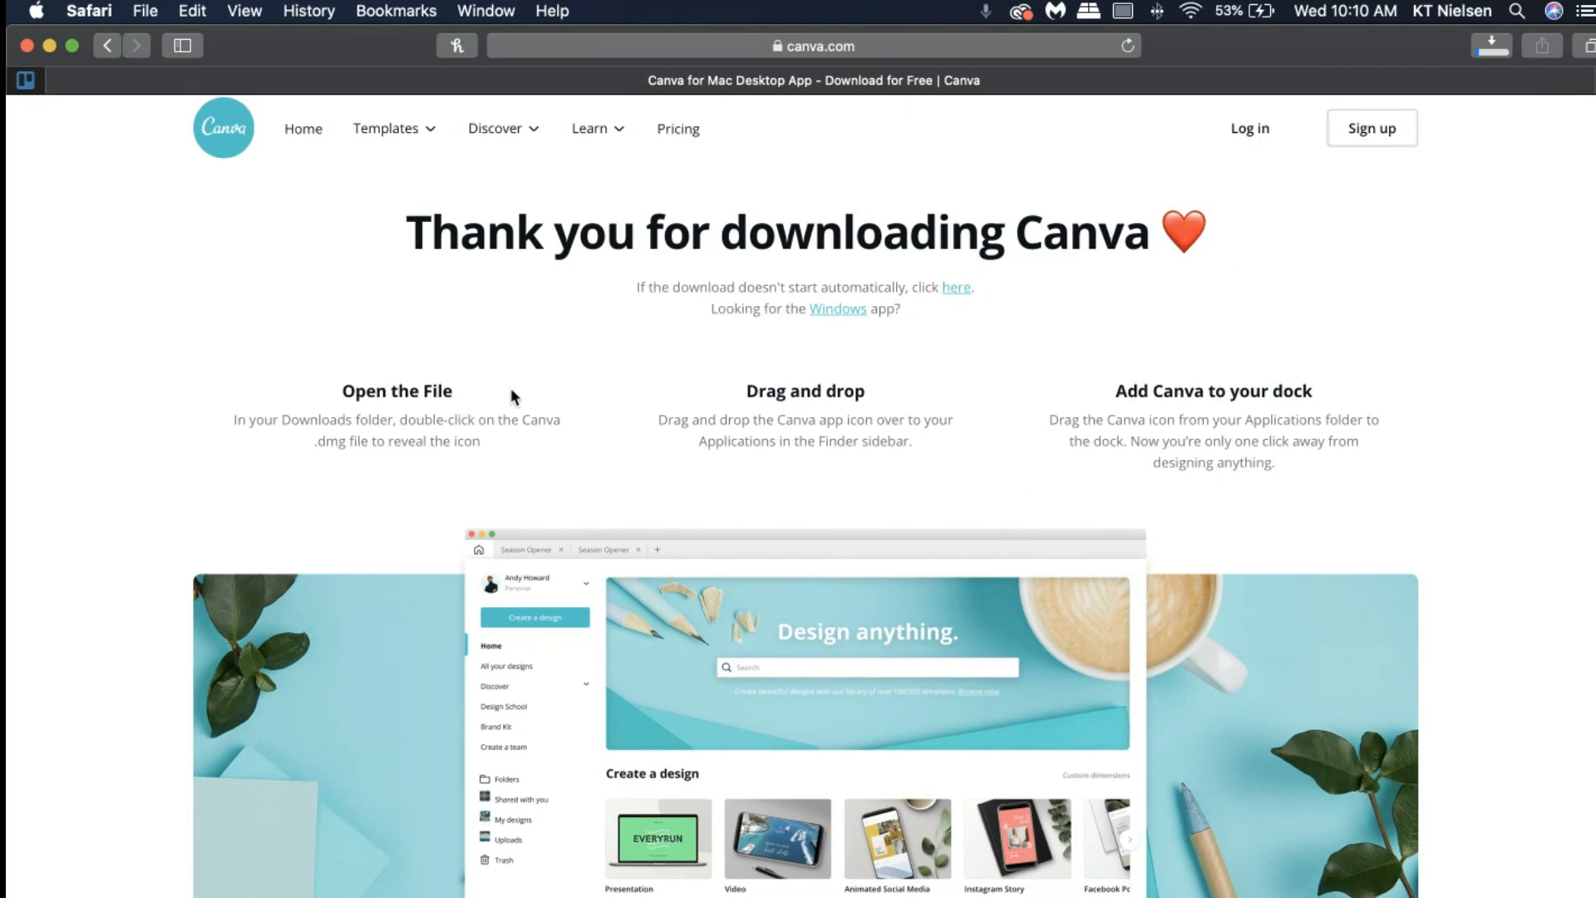
mouse_move(519, 446)
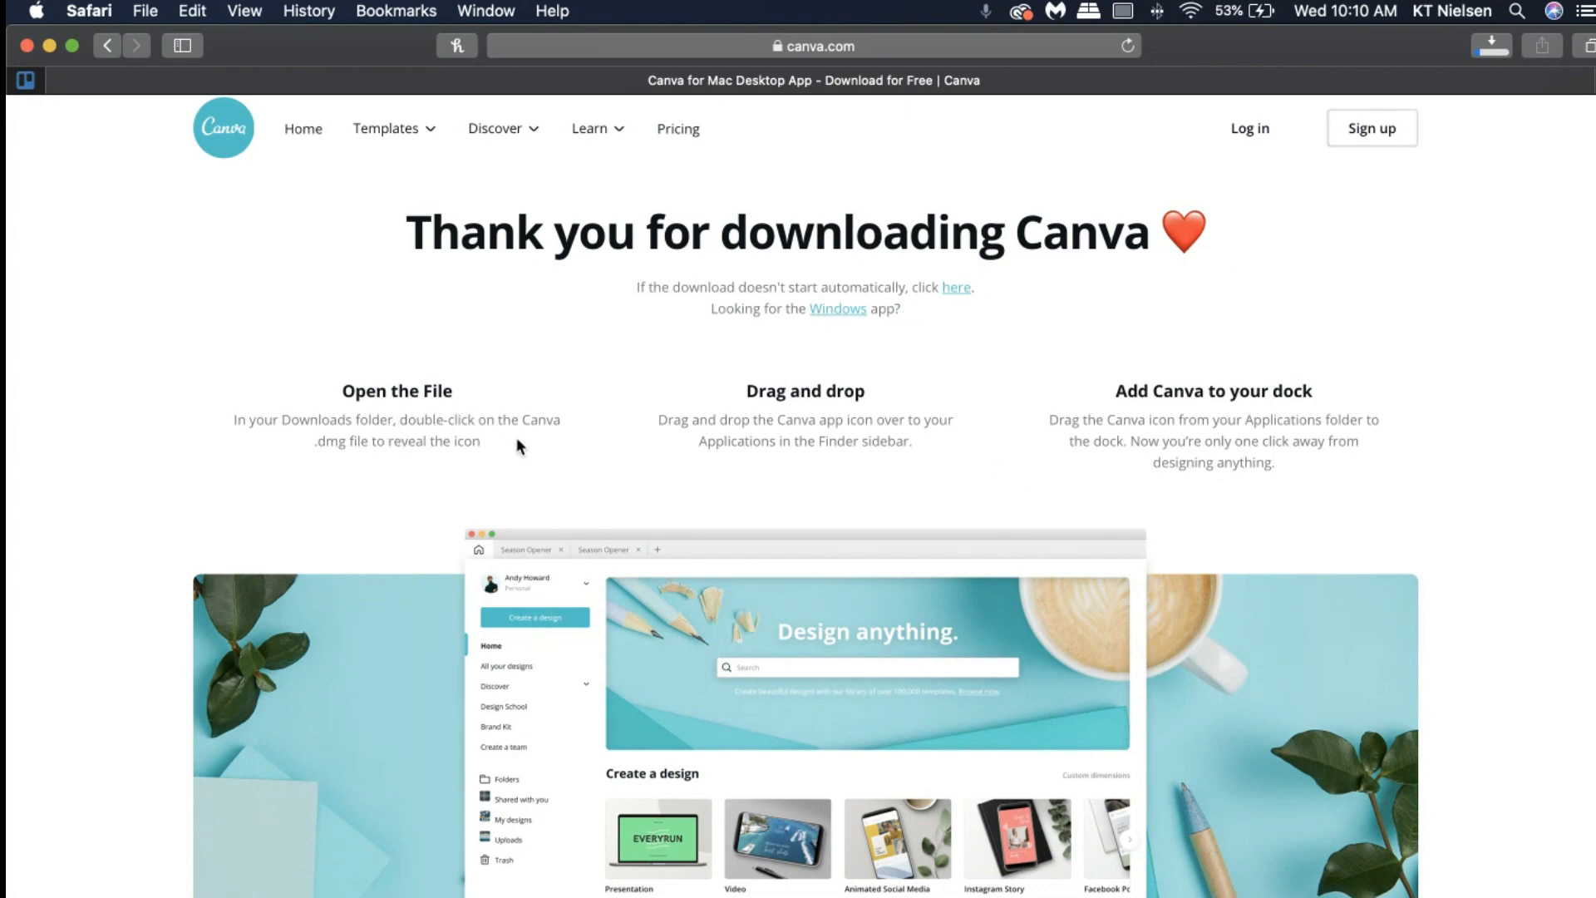
mouse_move(344, 461)
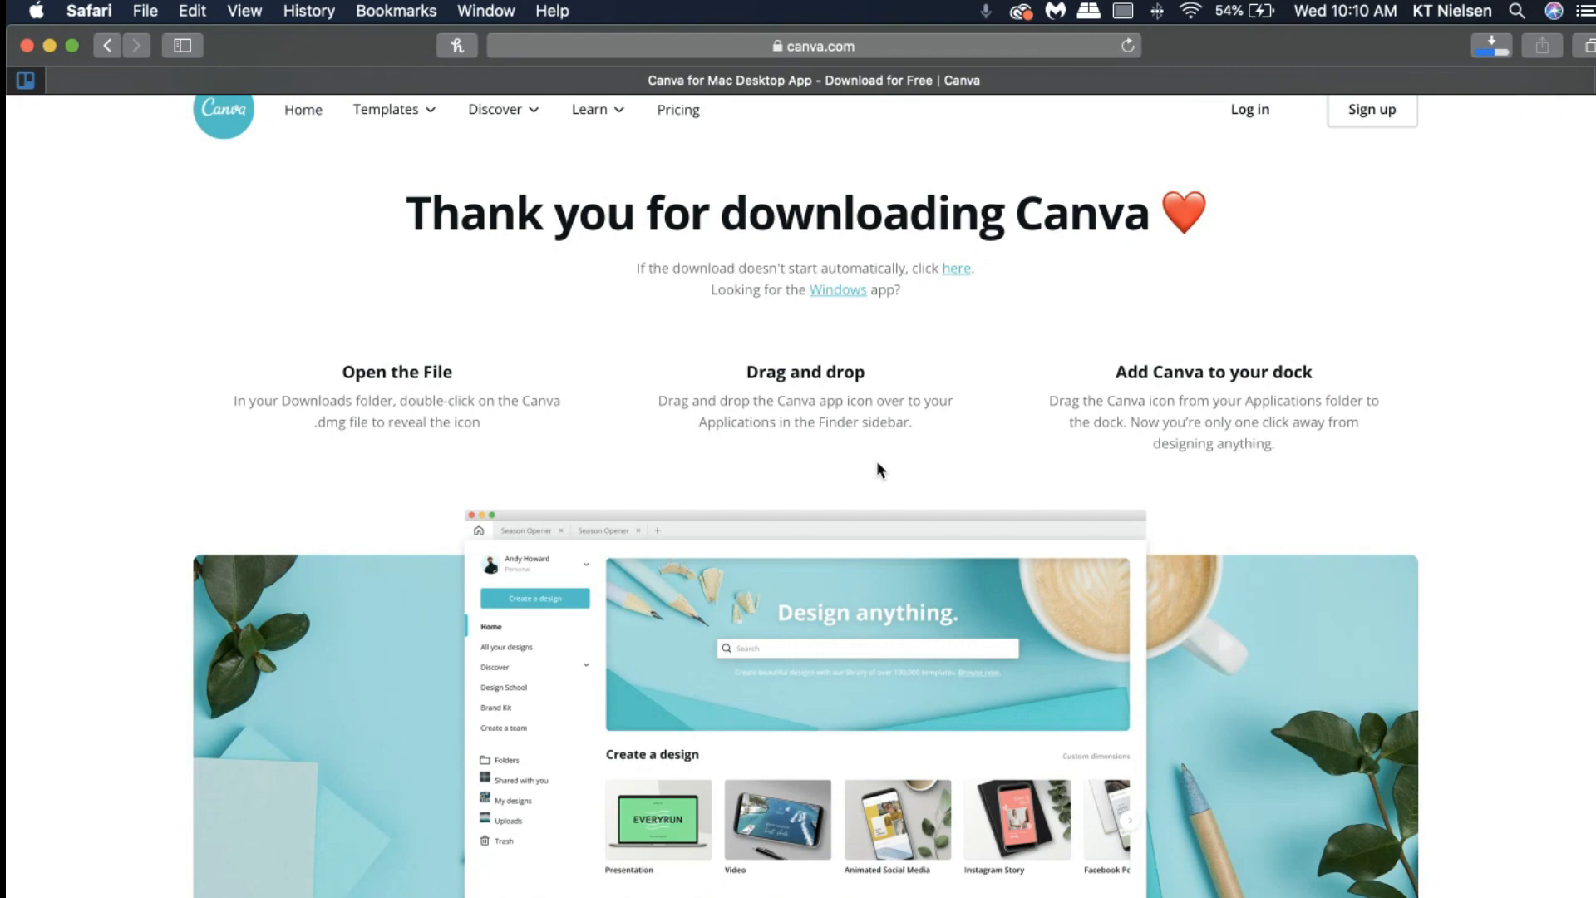
mouse_move(783, 475)
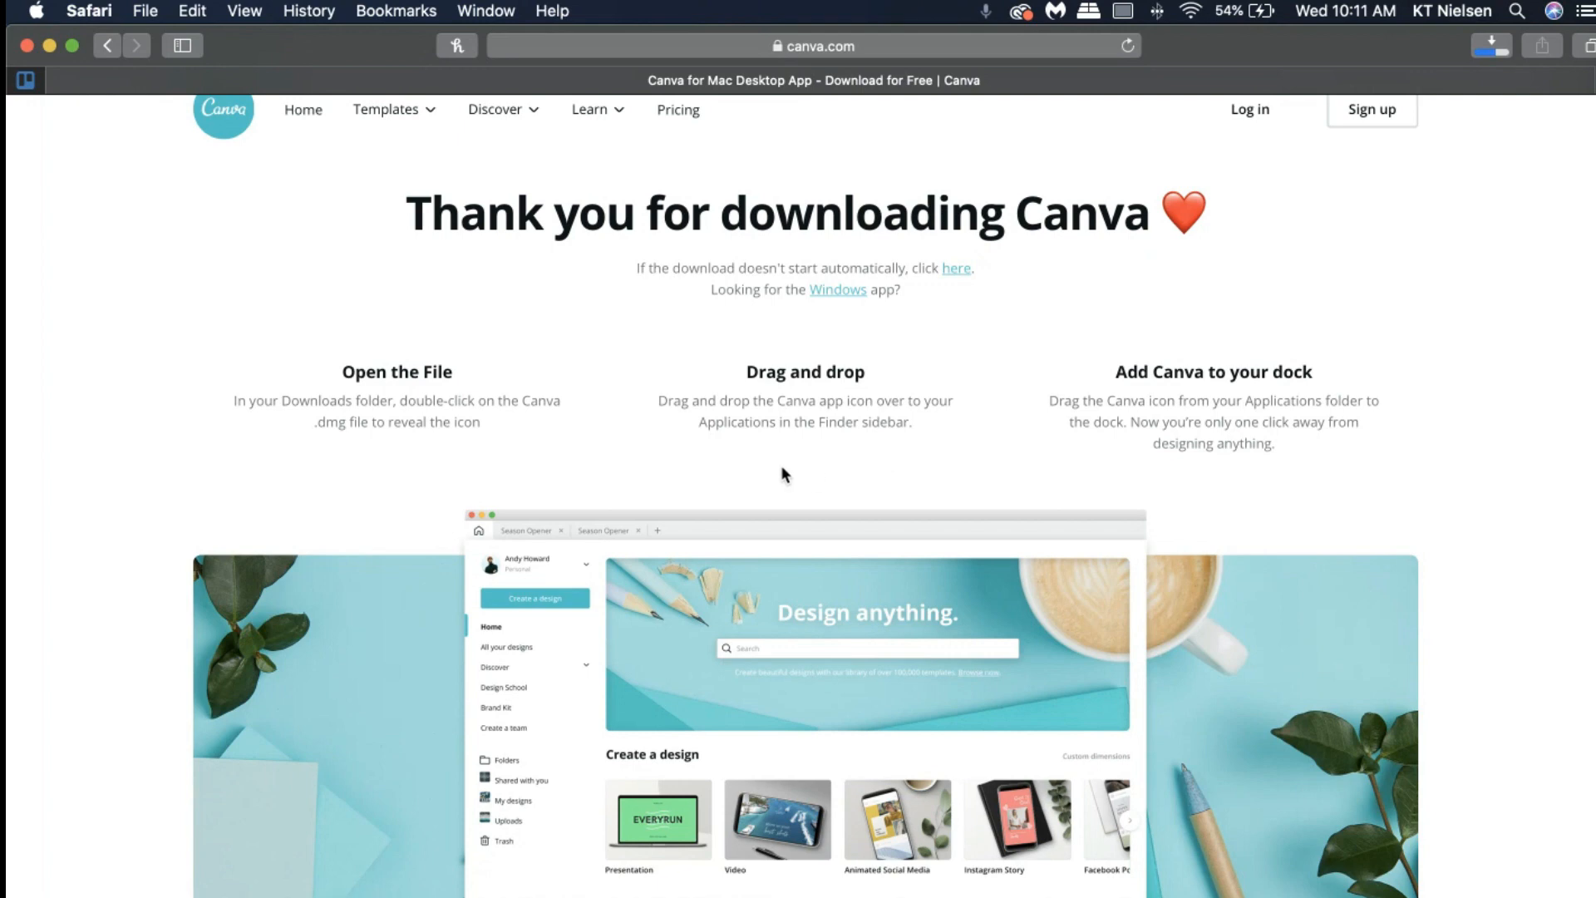
scroll(down, 3)
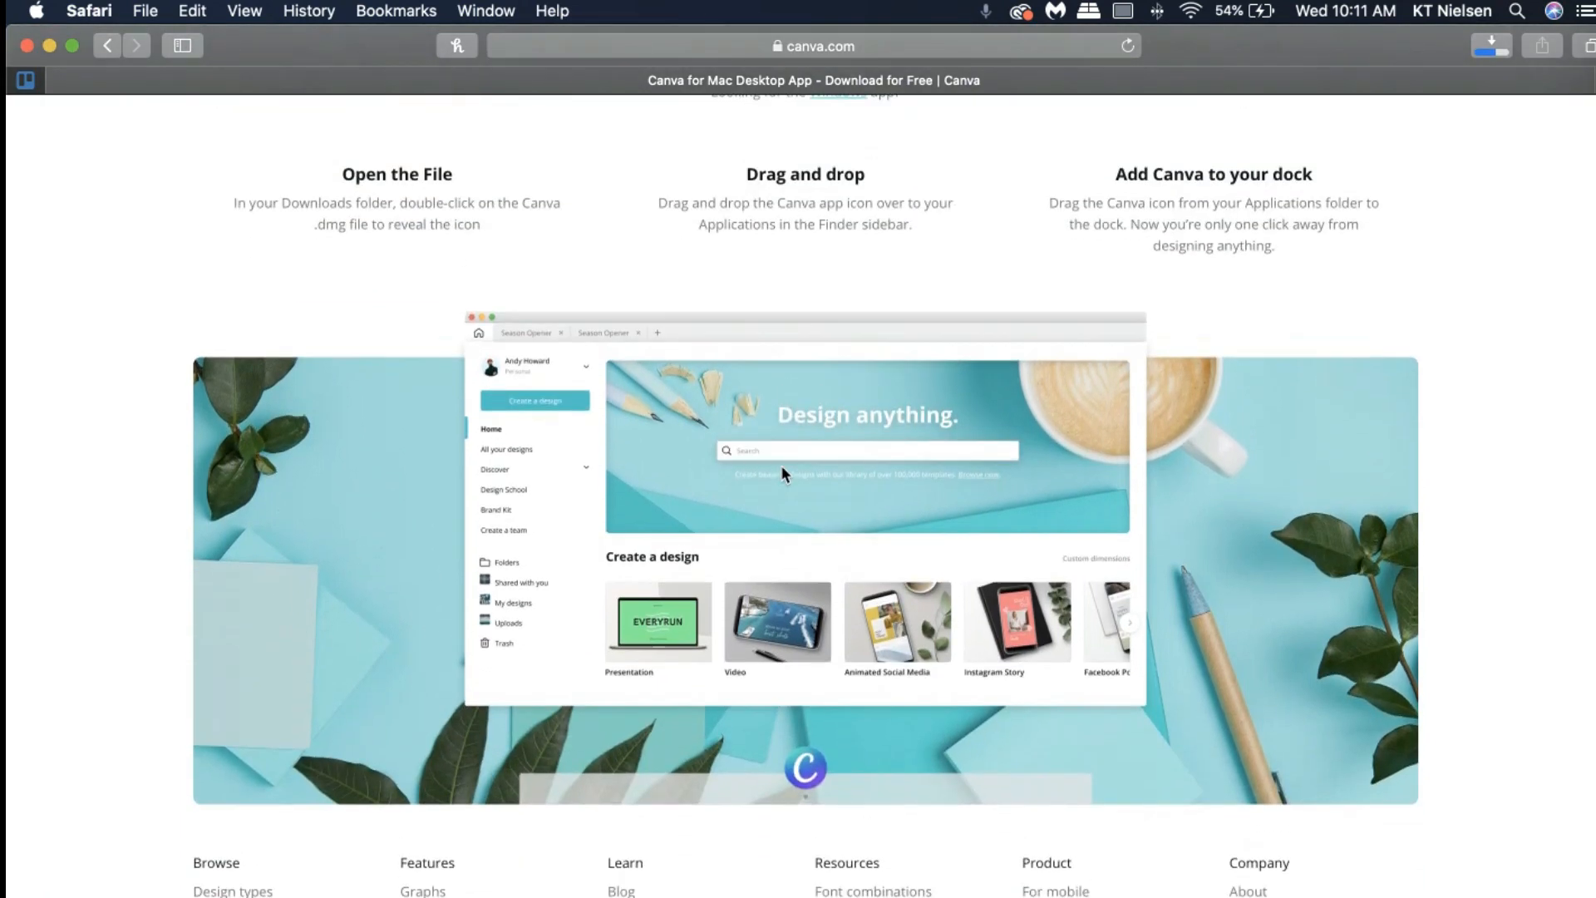
scroll(up, 3)
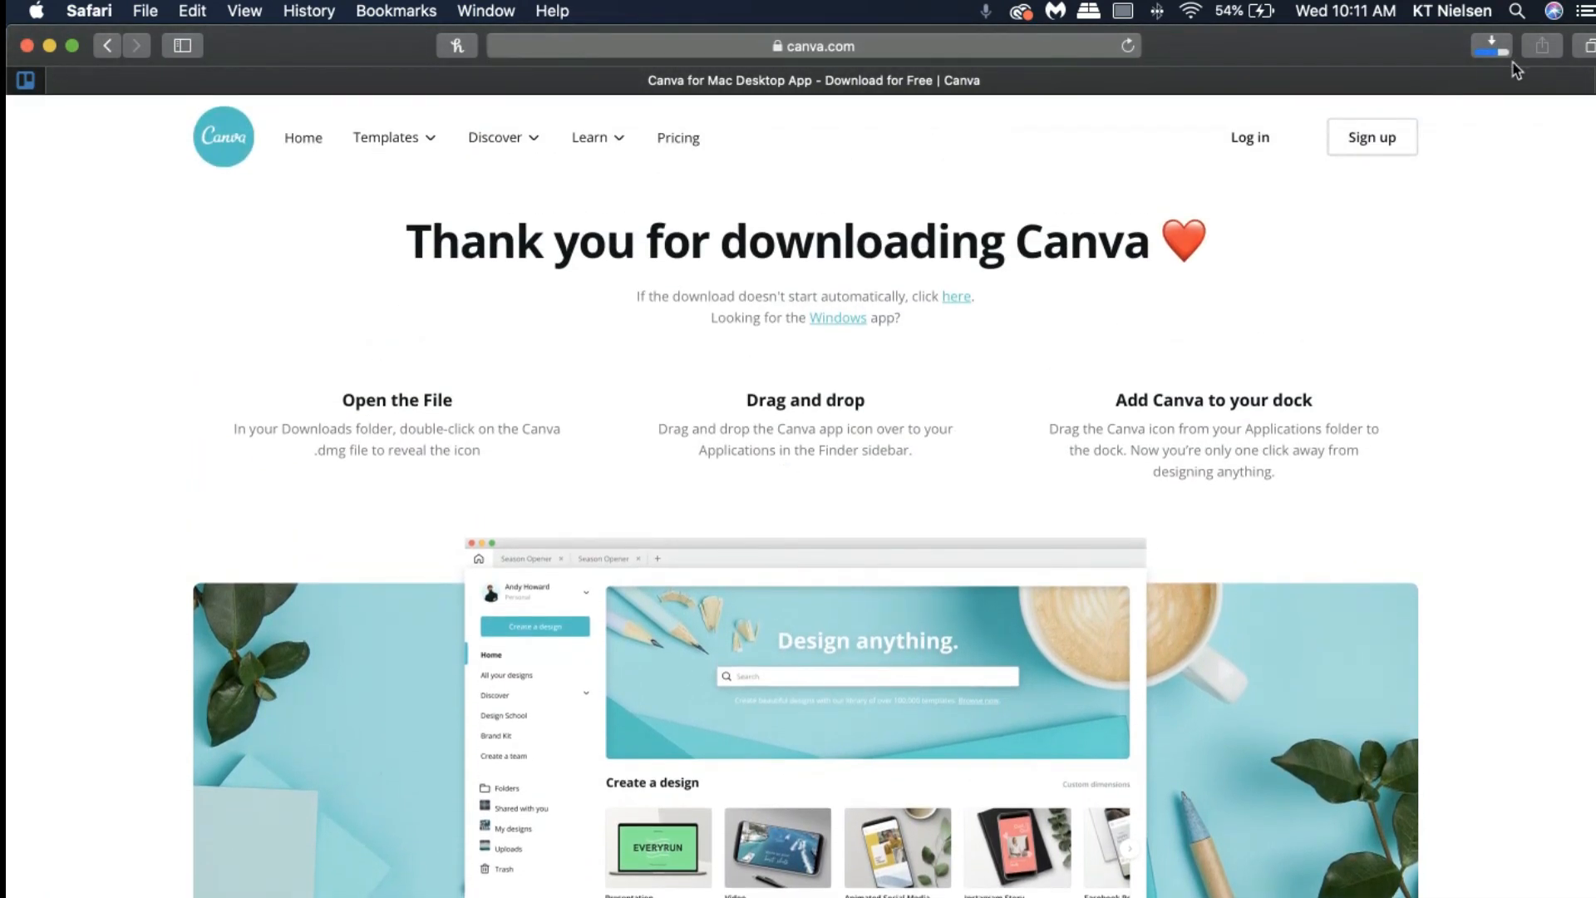
mouse_move(1507, 71)
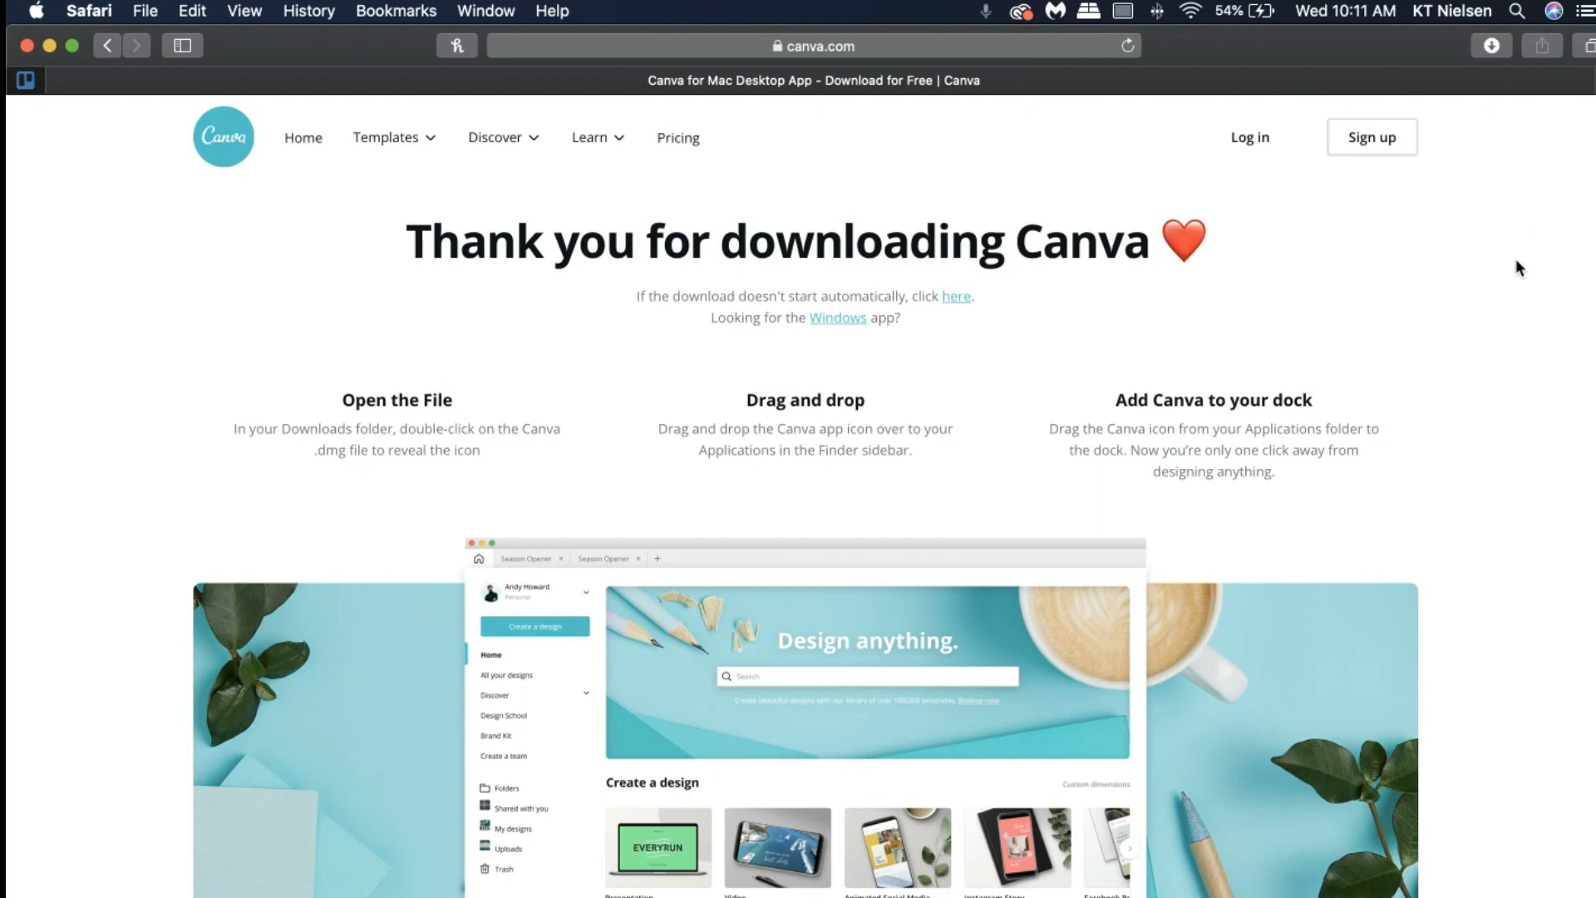
Step: Find Canva-0.1.0.dmg in the Downloads folder and mount the disk image
click(1487, 46)
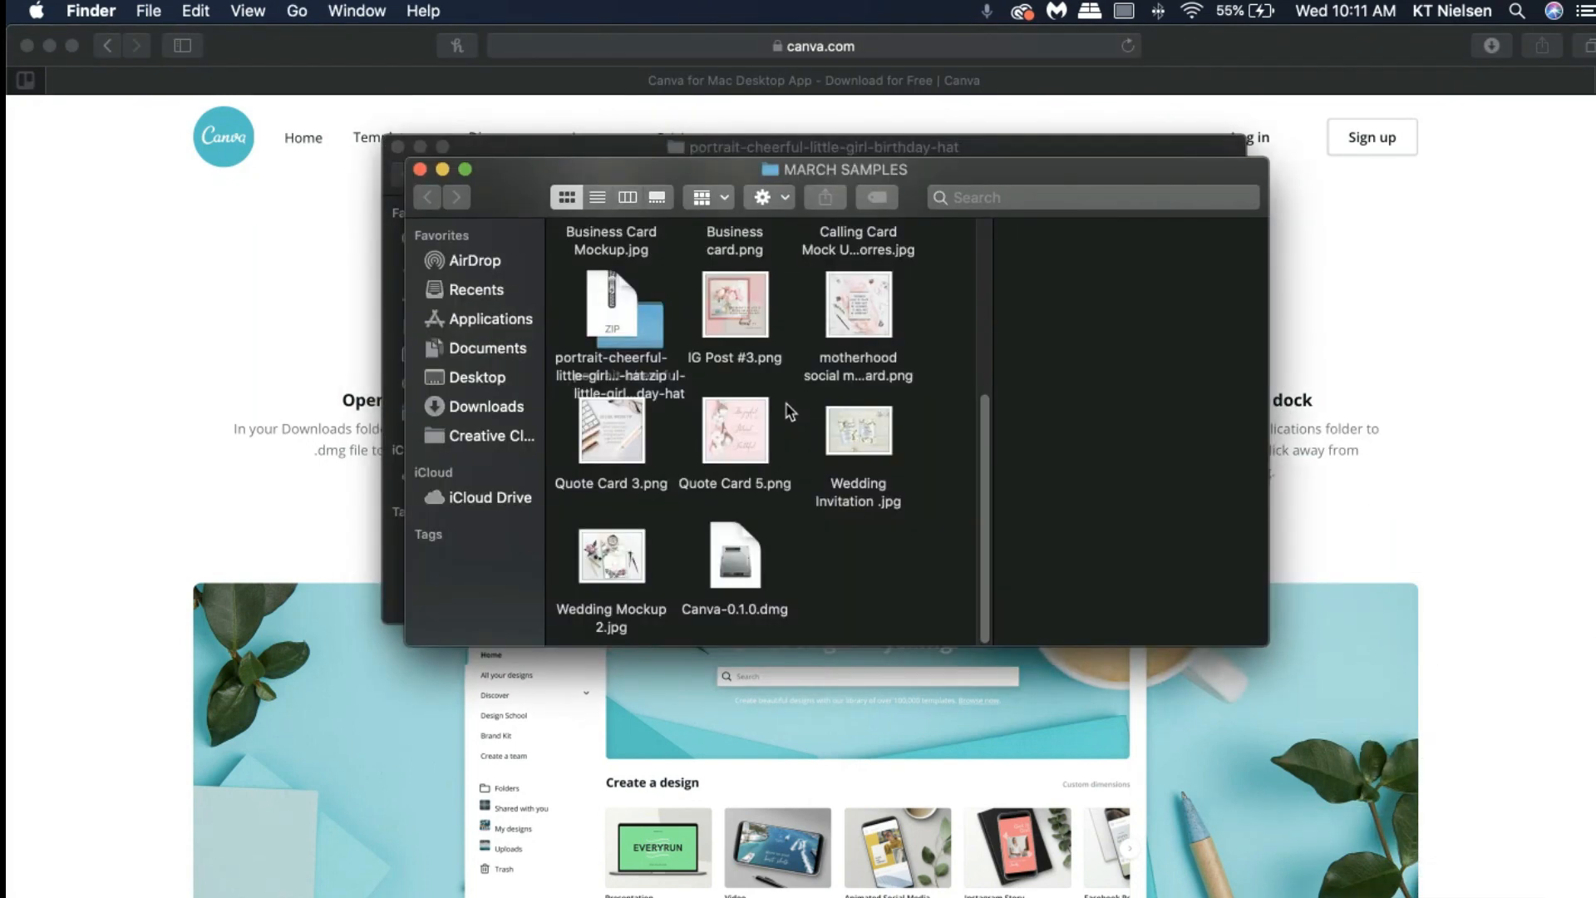
click(734, 557)
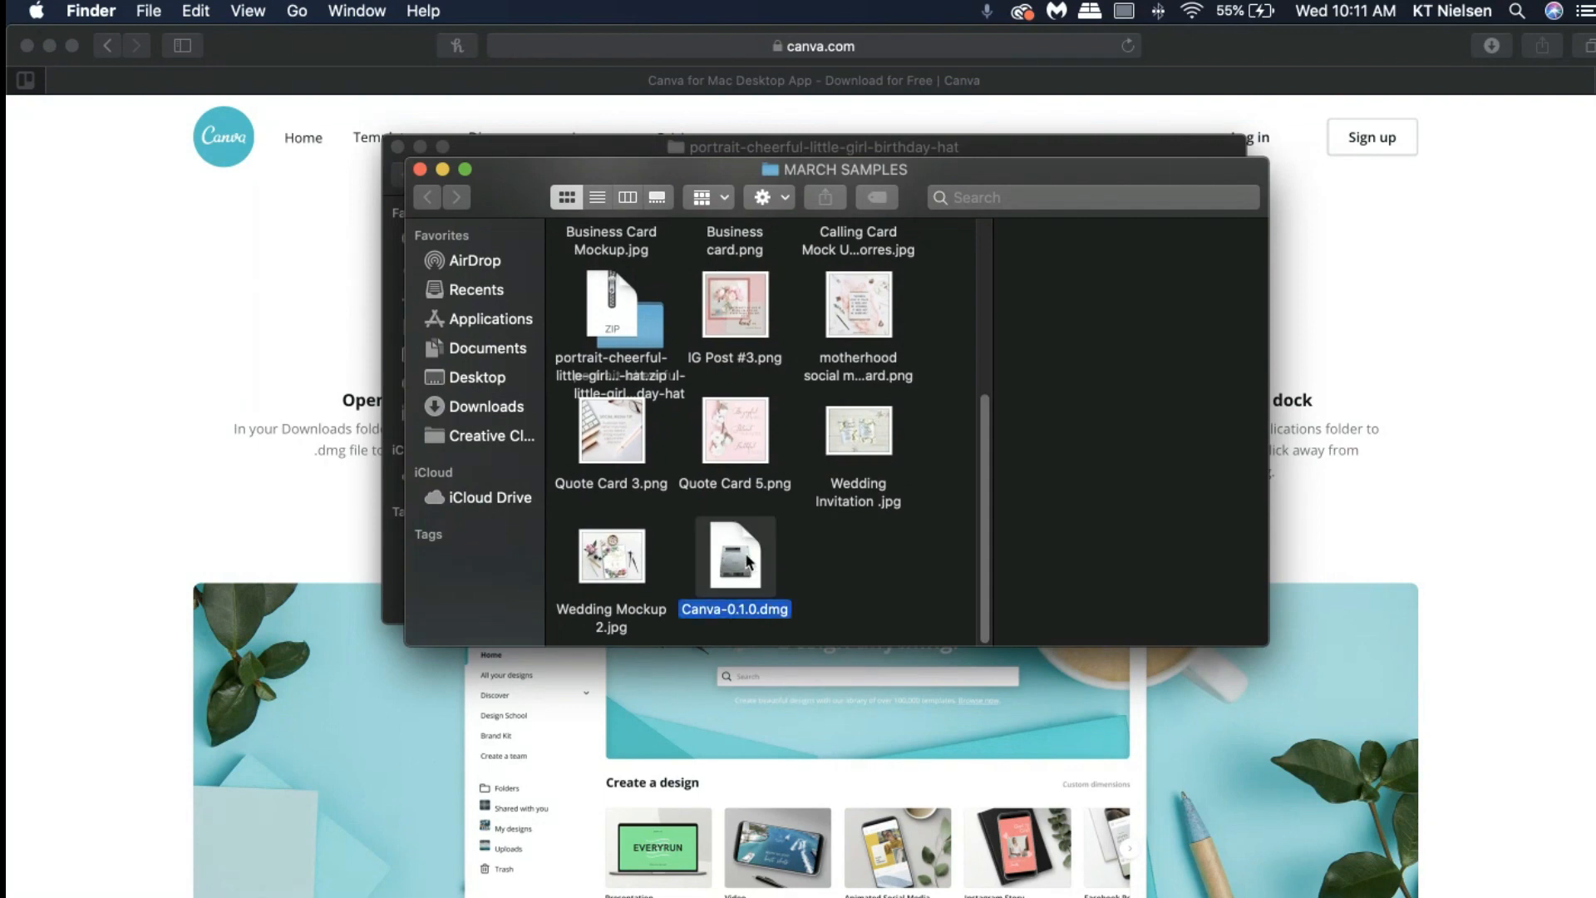
click(733, 557)
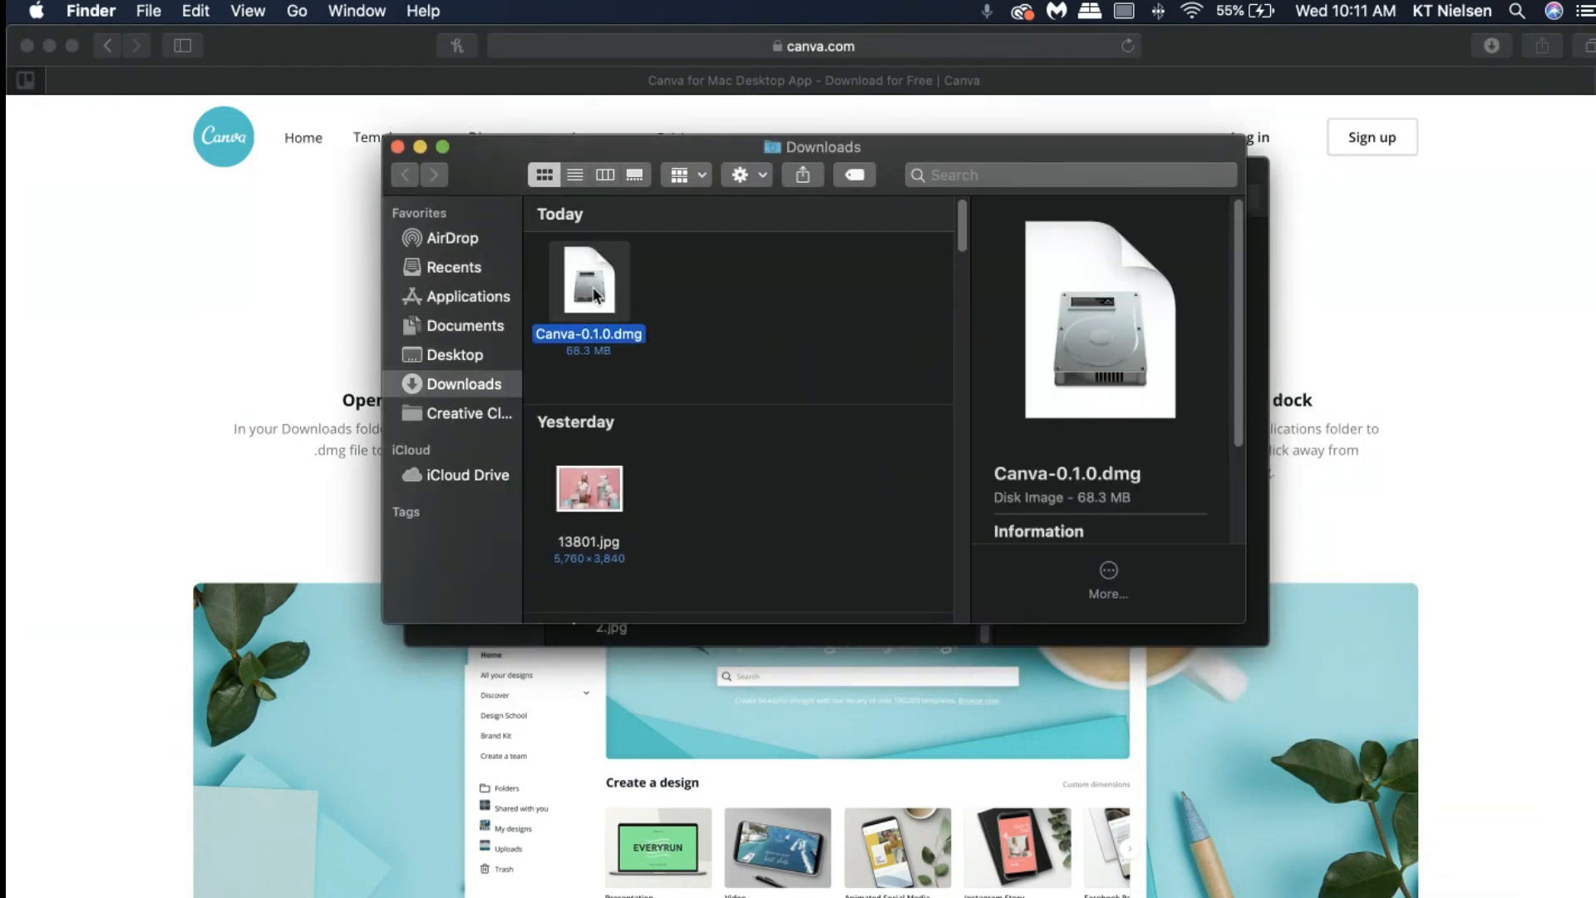
double_click(589, 280)
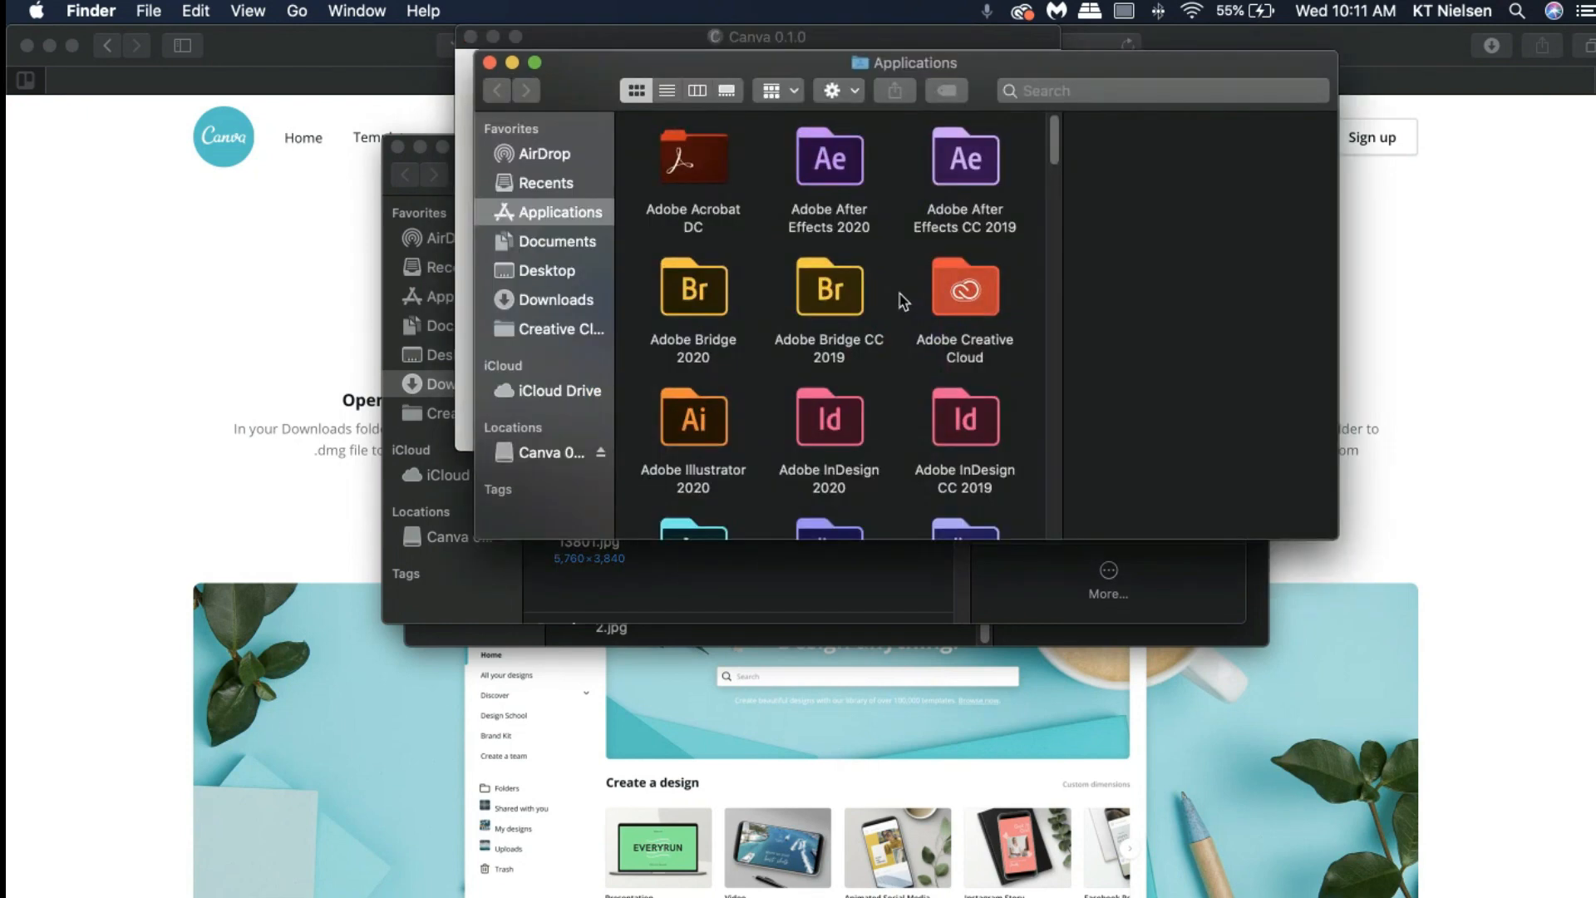
Step: Find the Canva app in the Applications folder and launch it
scroll(down, 3)
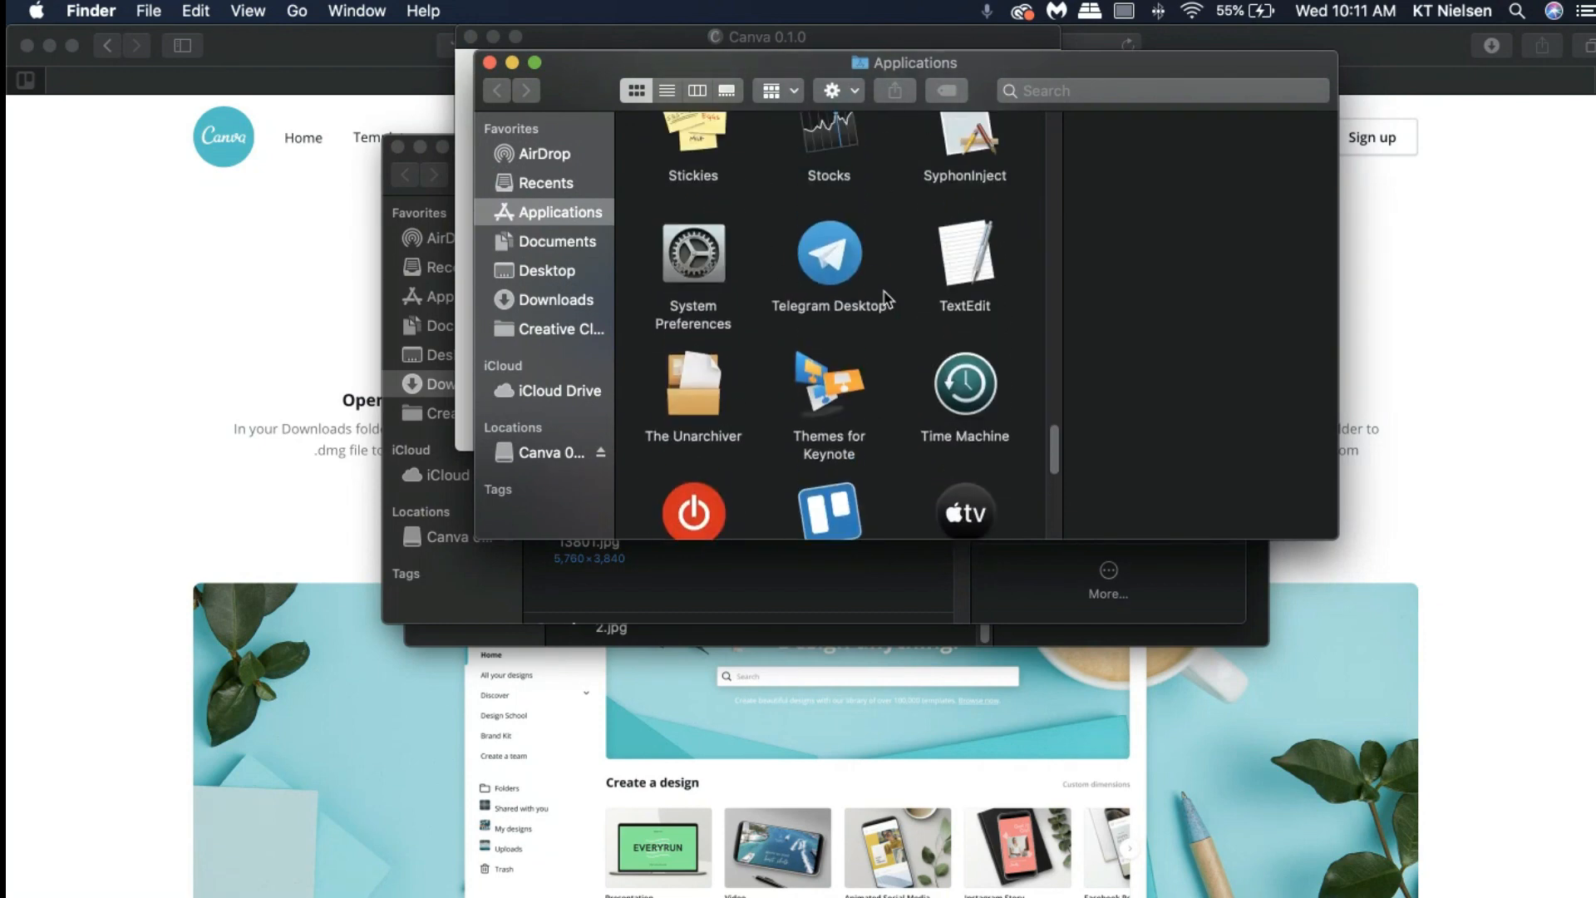
scroll(up, 3)
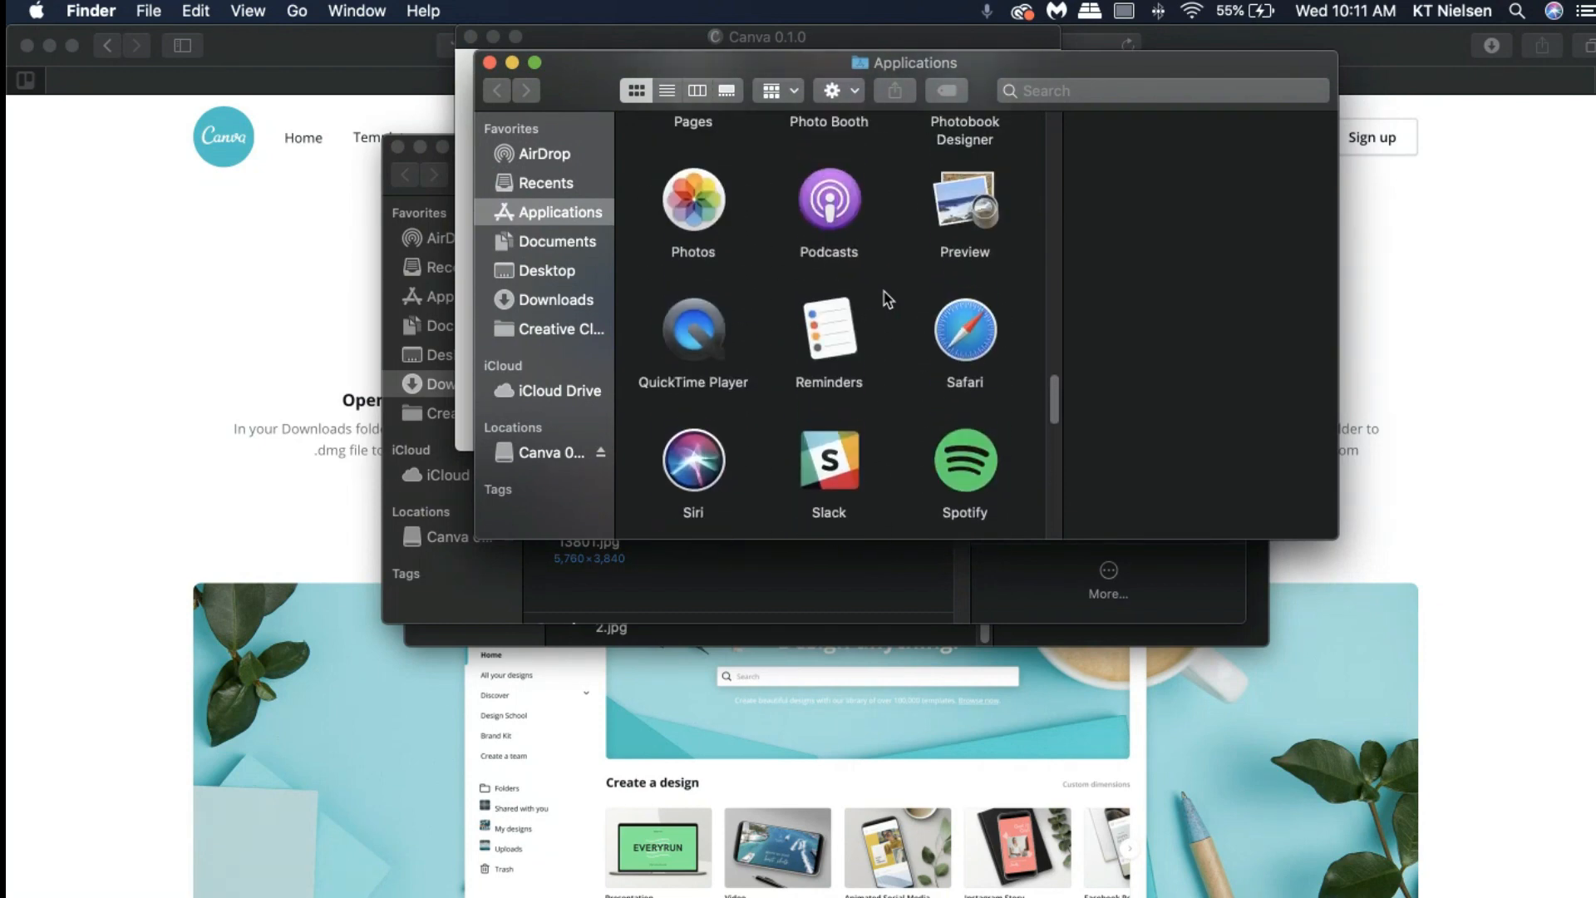
scroll(up, 3)
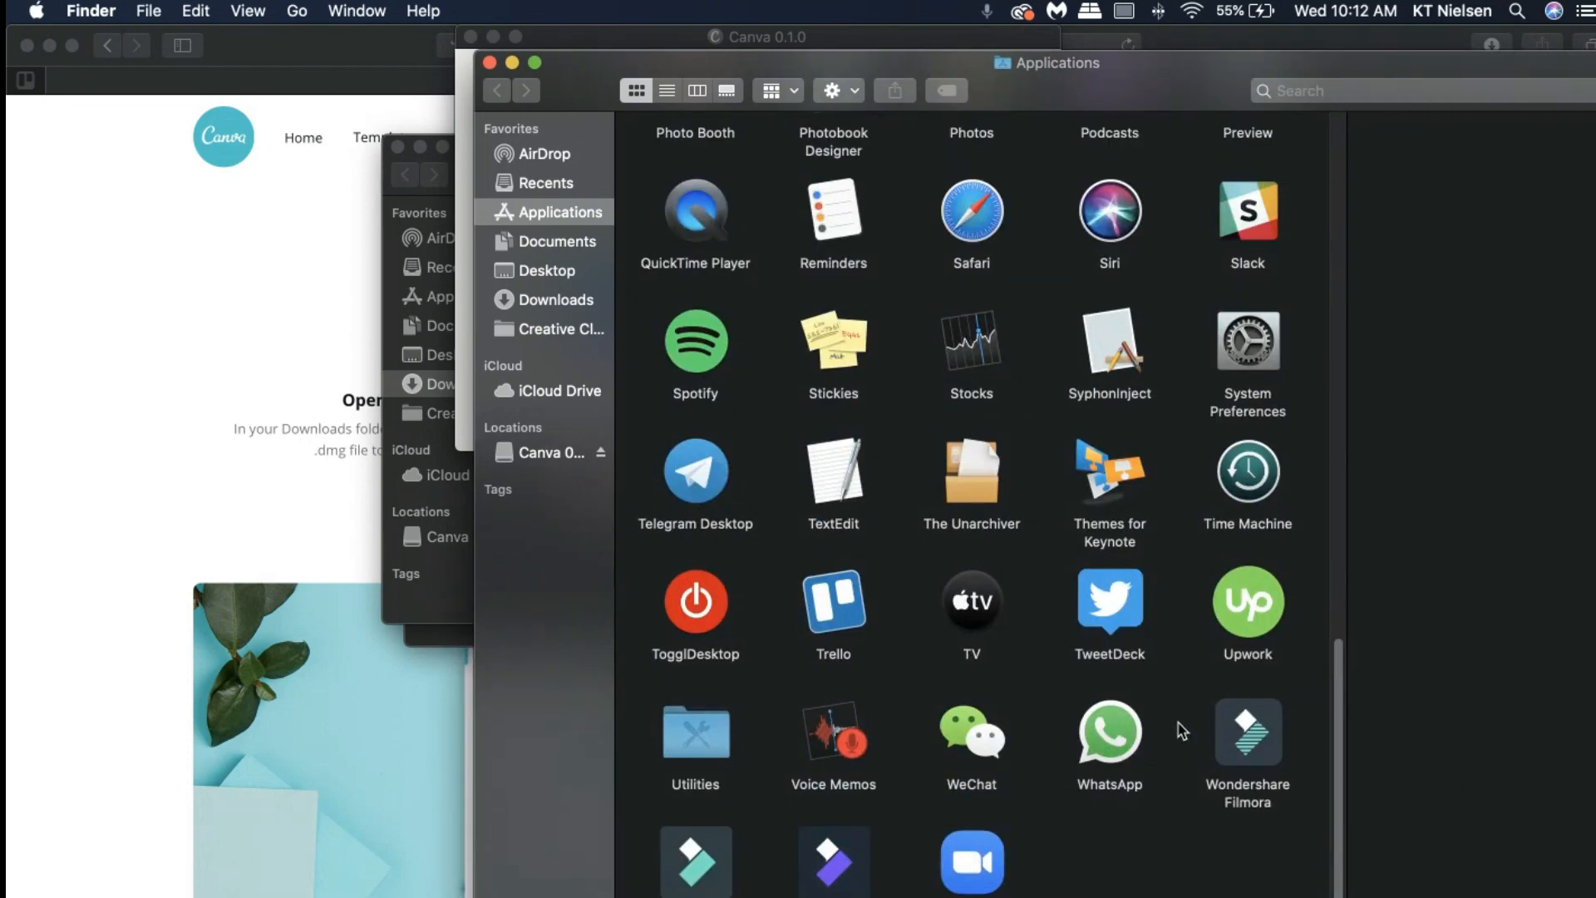
scroll(up, 3)
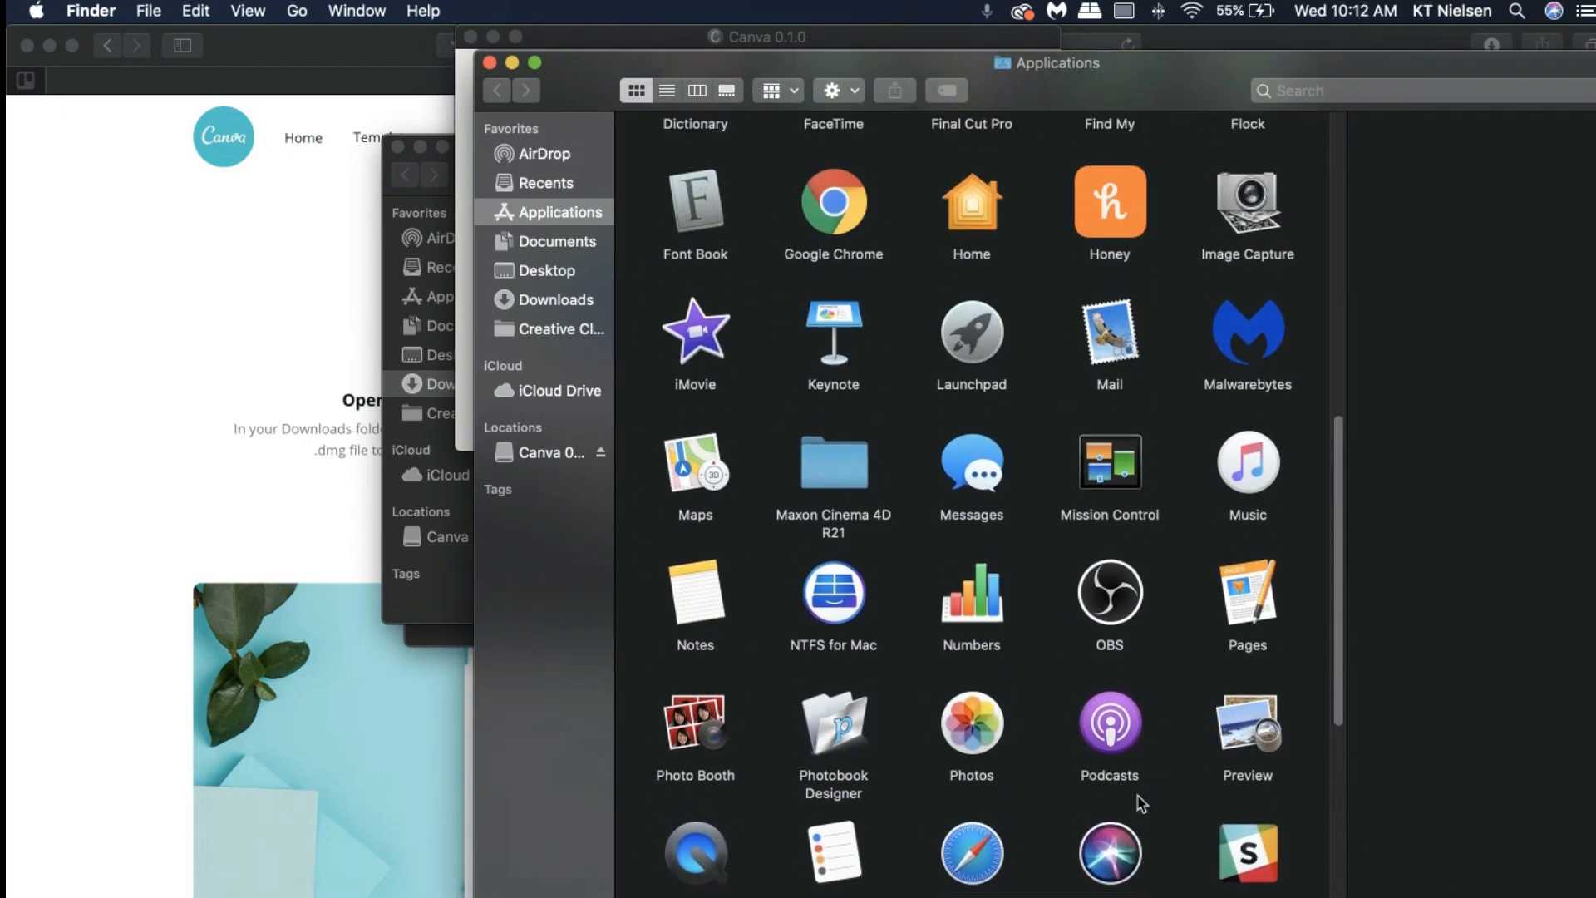
scroll(up, 3)
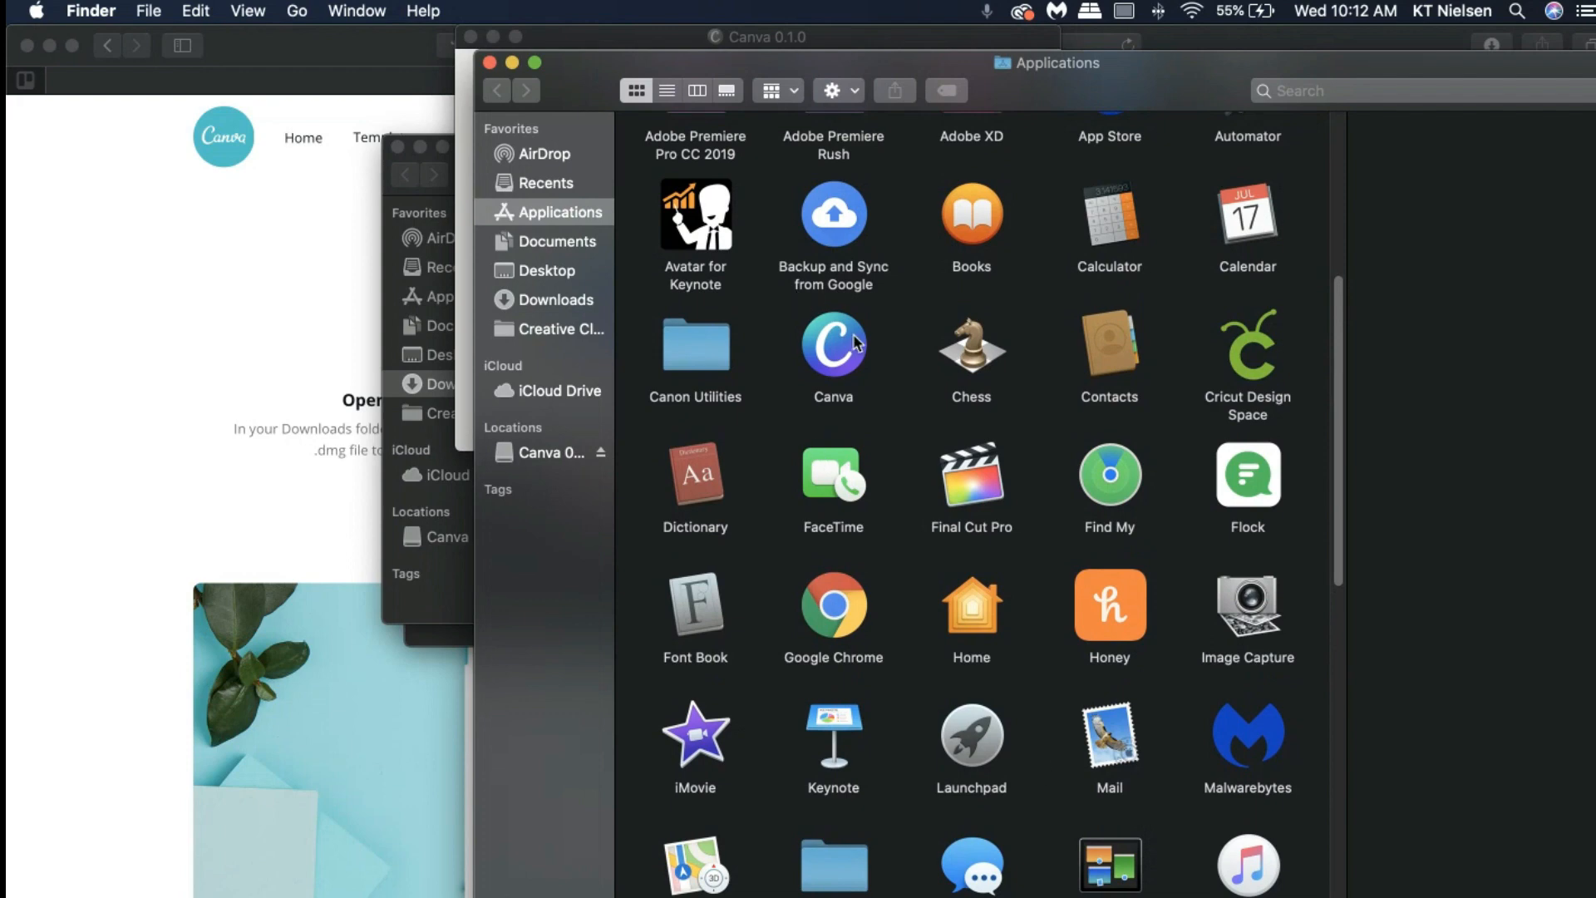
click(833, 346)
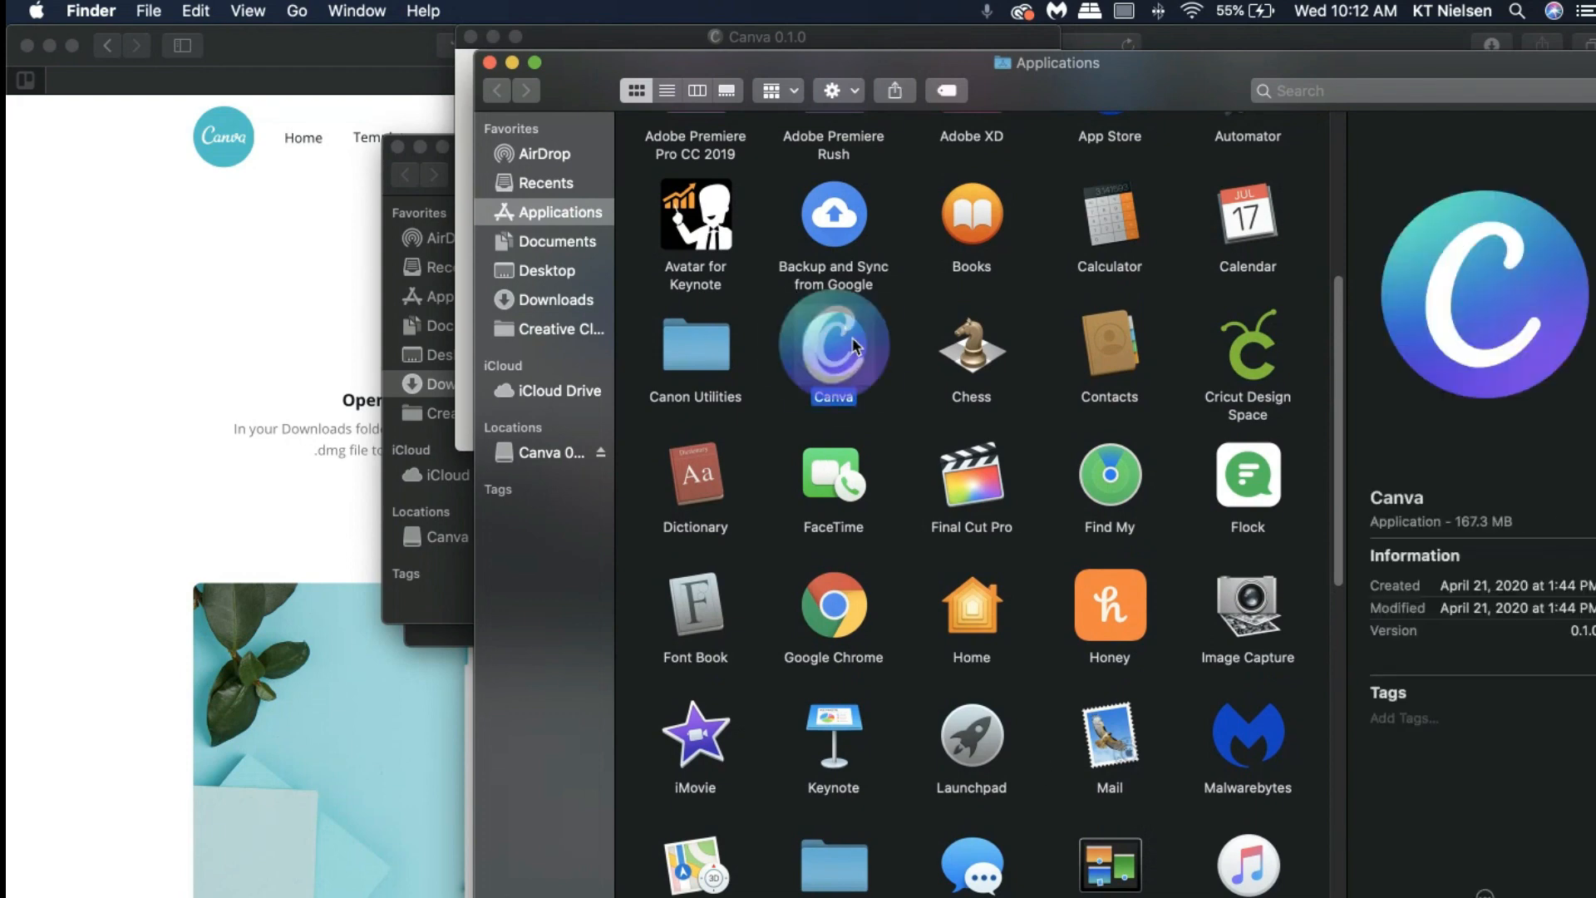
double_click(831, 349)
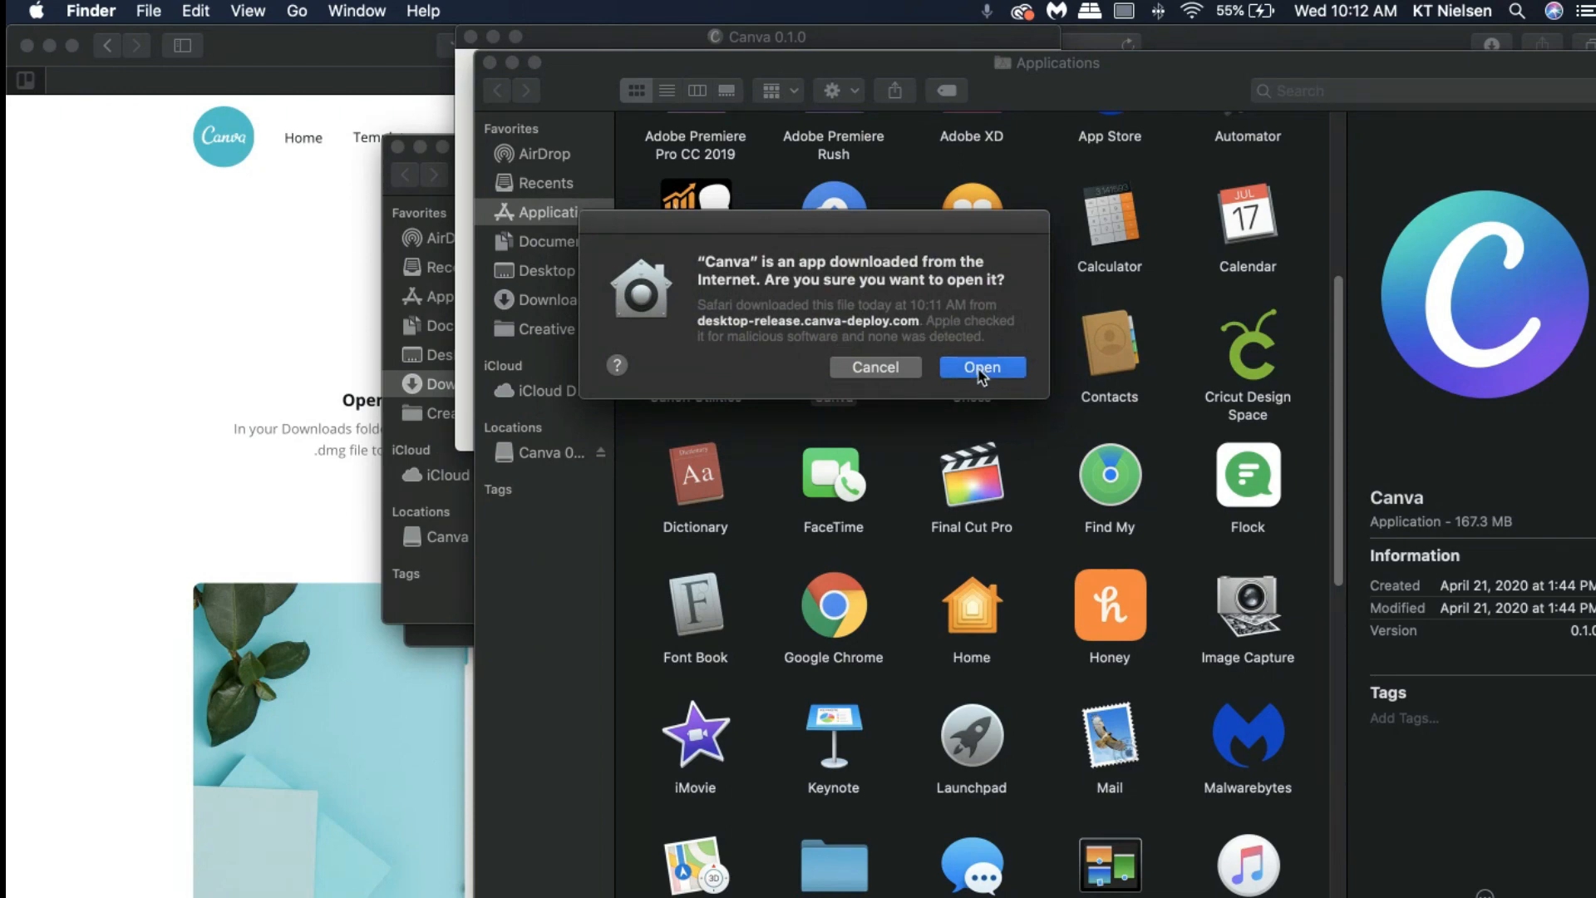
Step: Allow the internet-downloaded Canva app to open, then sign in with the account password
click(980, 367)
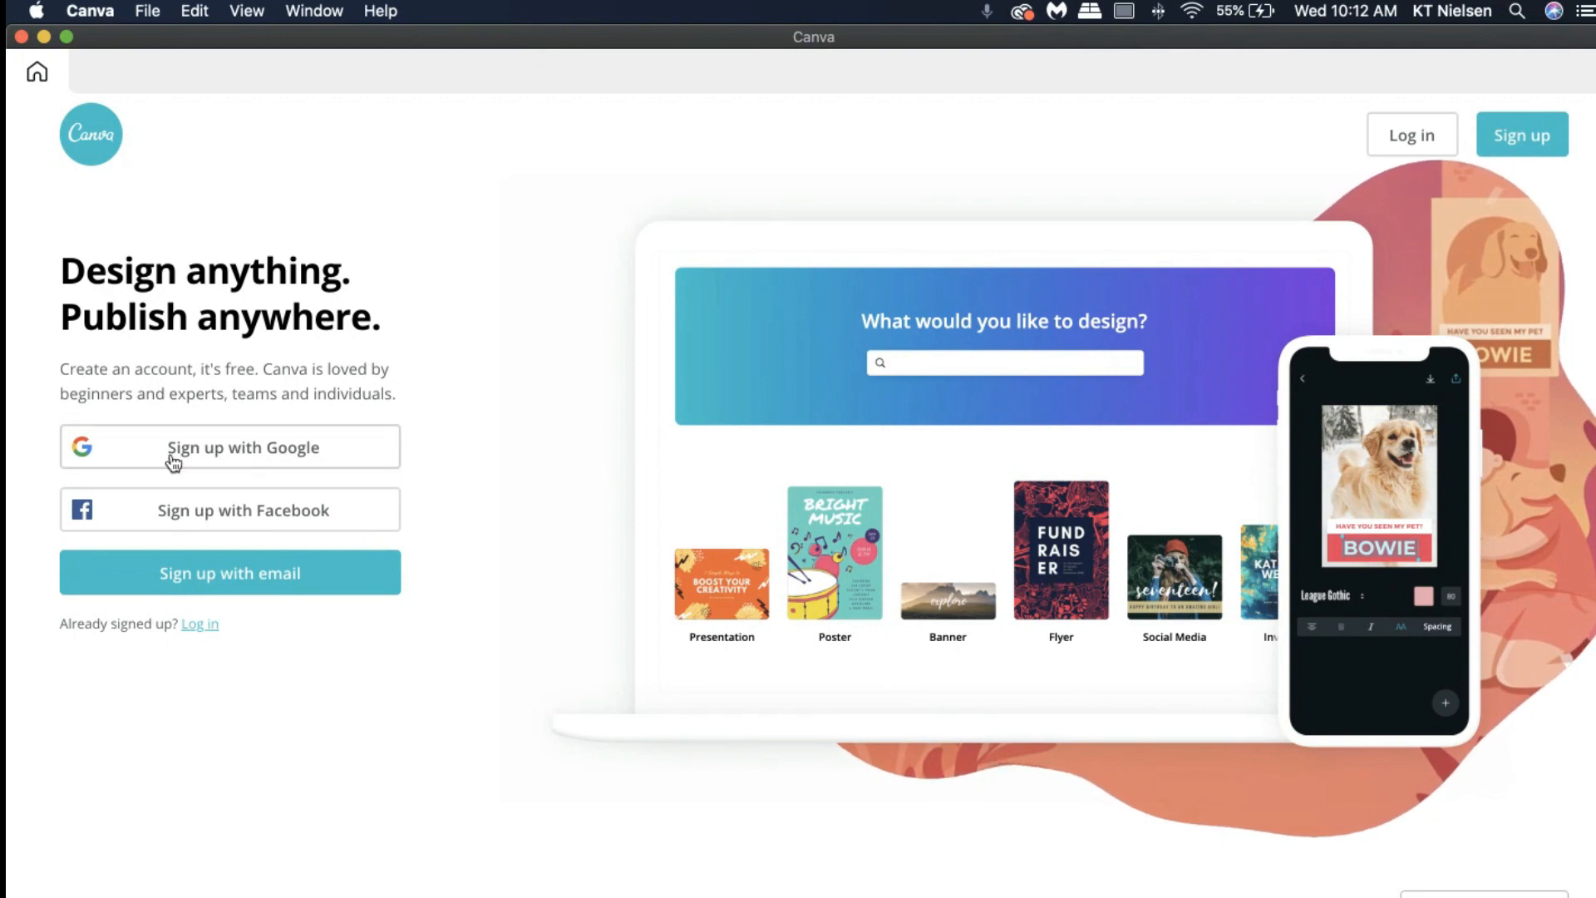
mouse_move(288, 638)
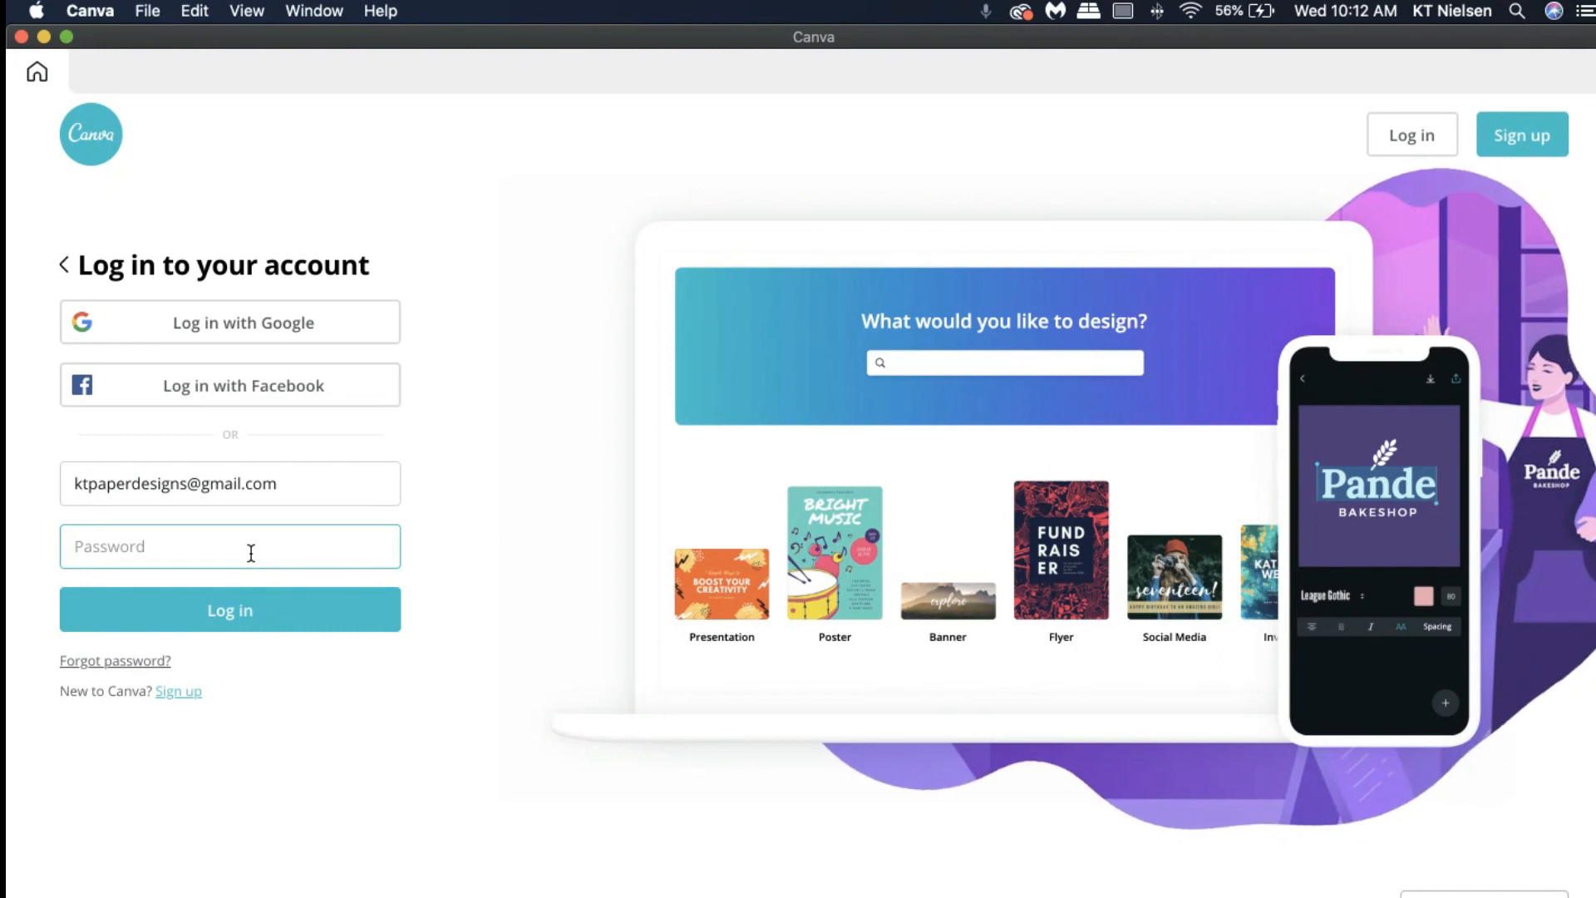
text(password)
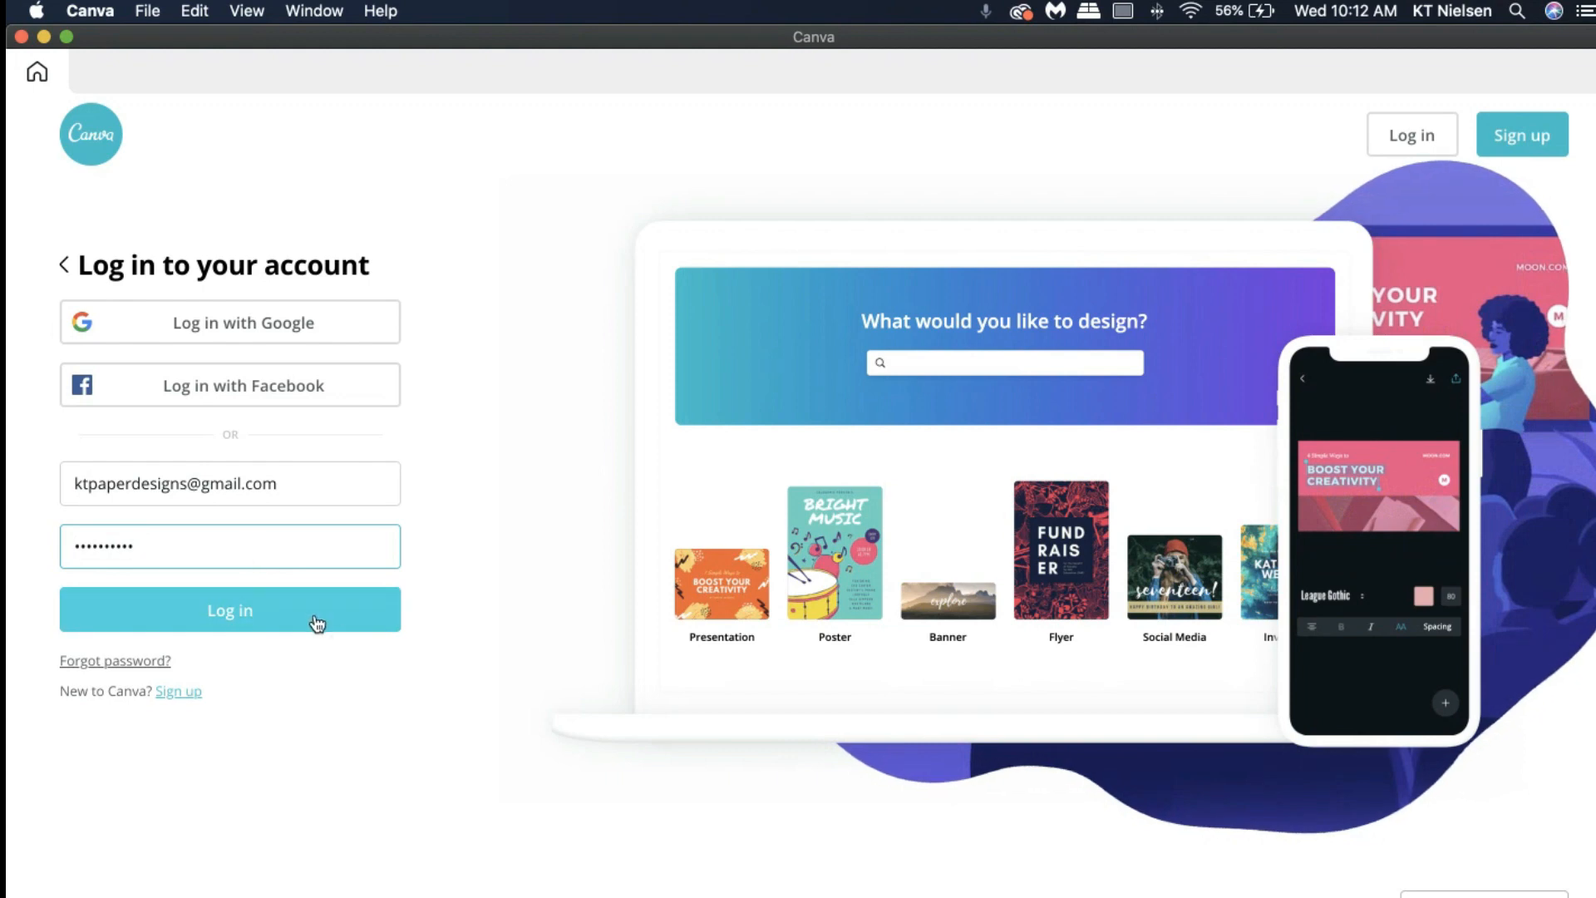
click(229, 608)
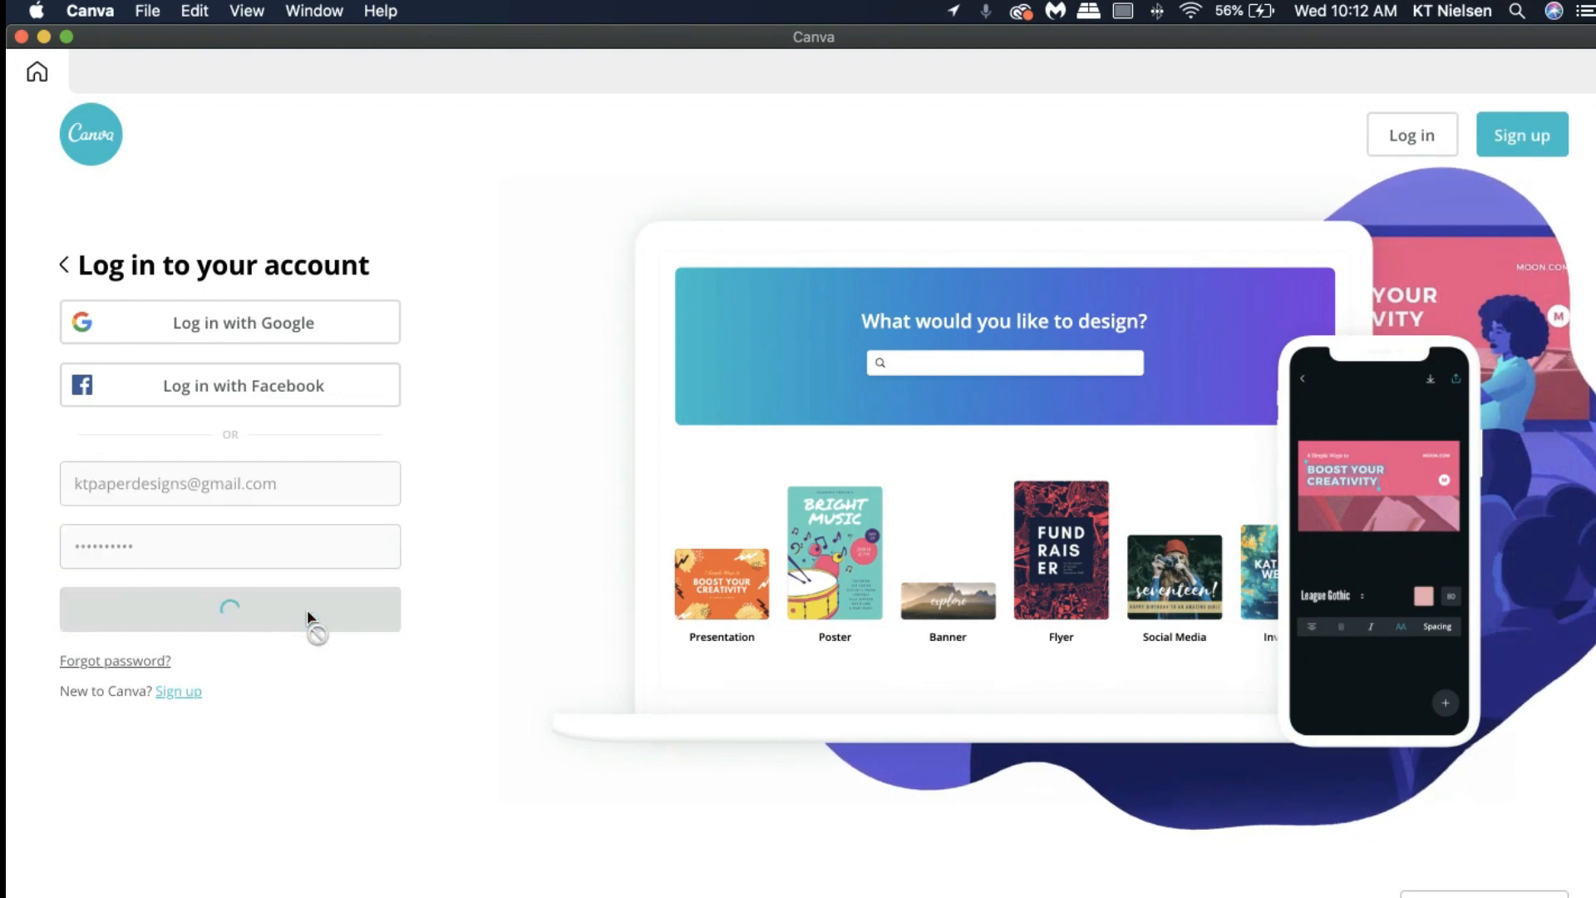
click(229, 608)
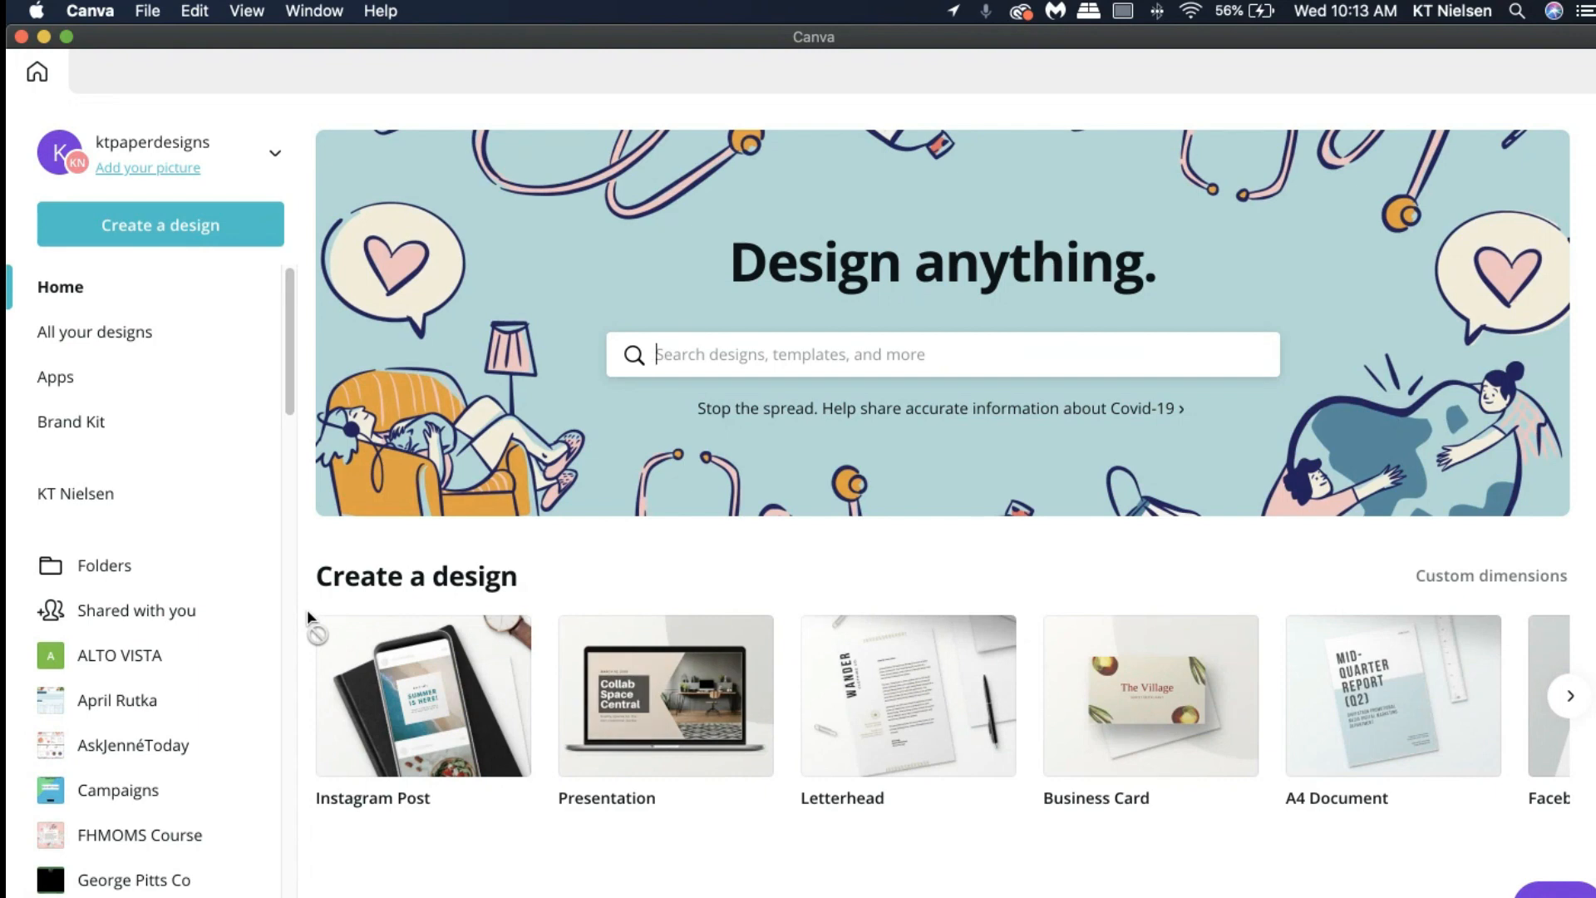
mouse_move(457, 359)
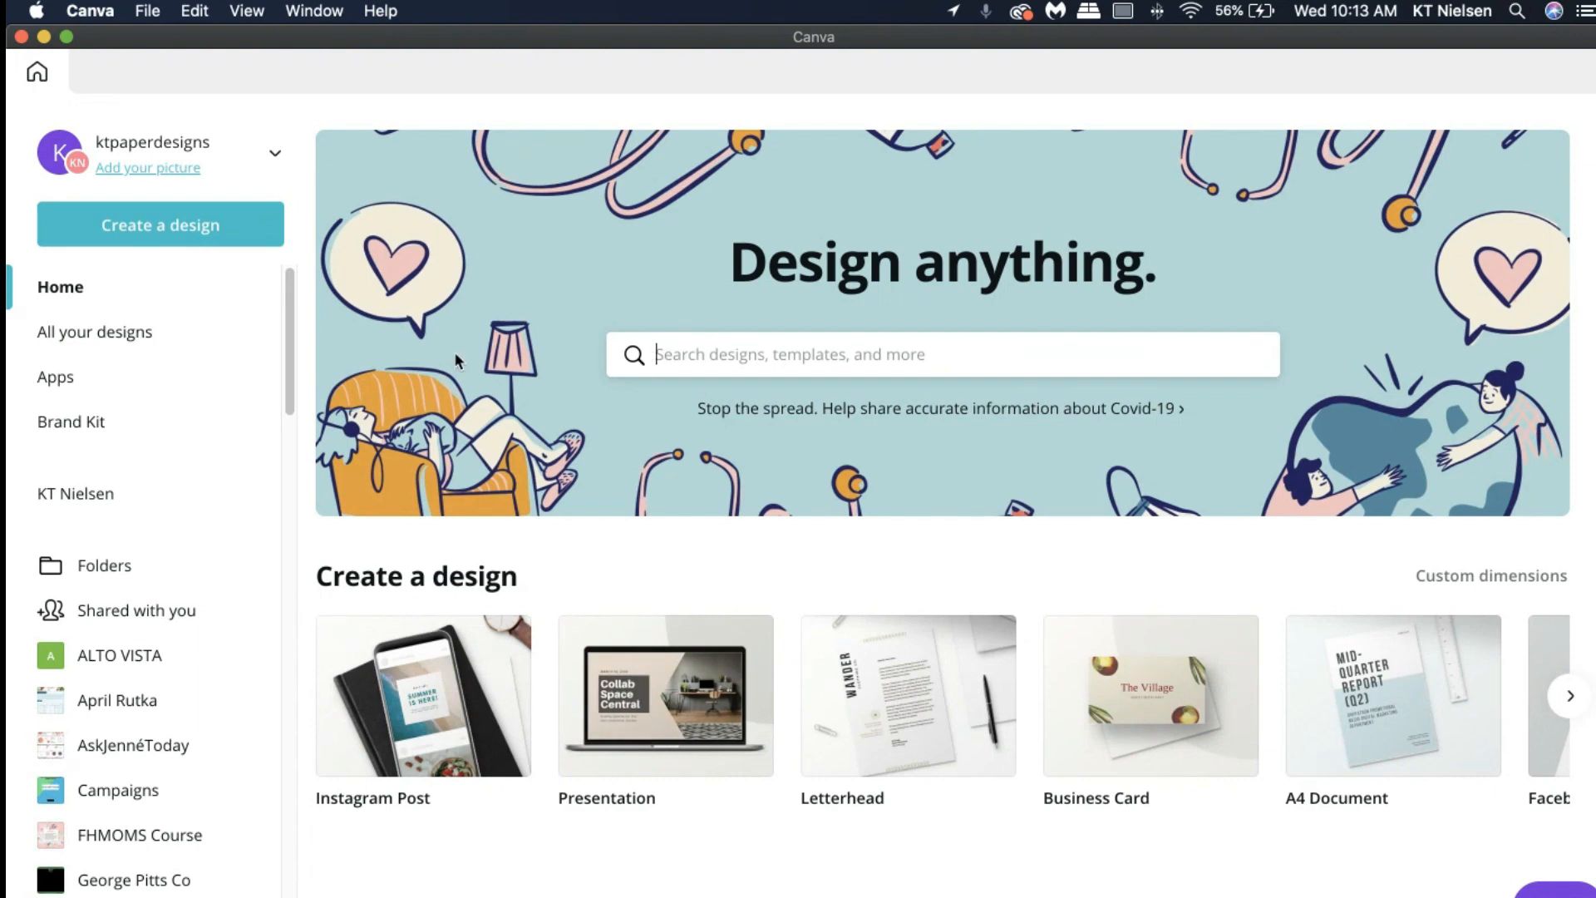